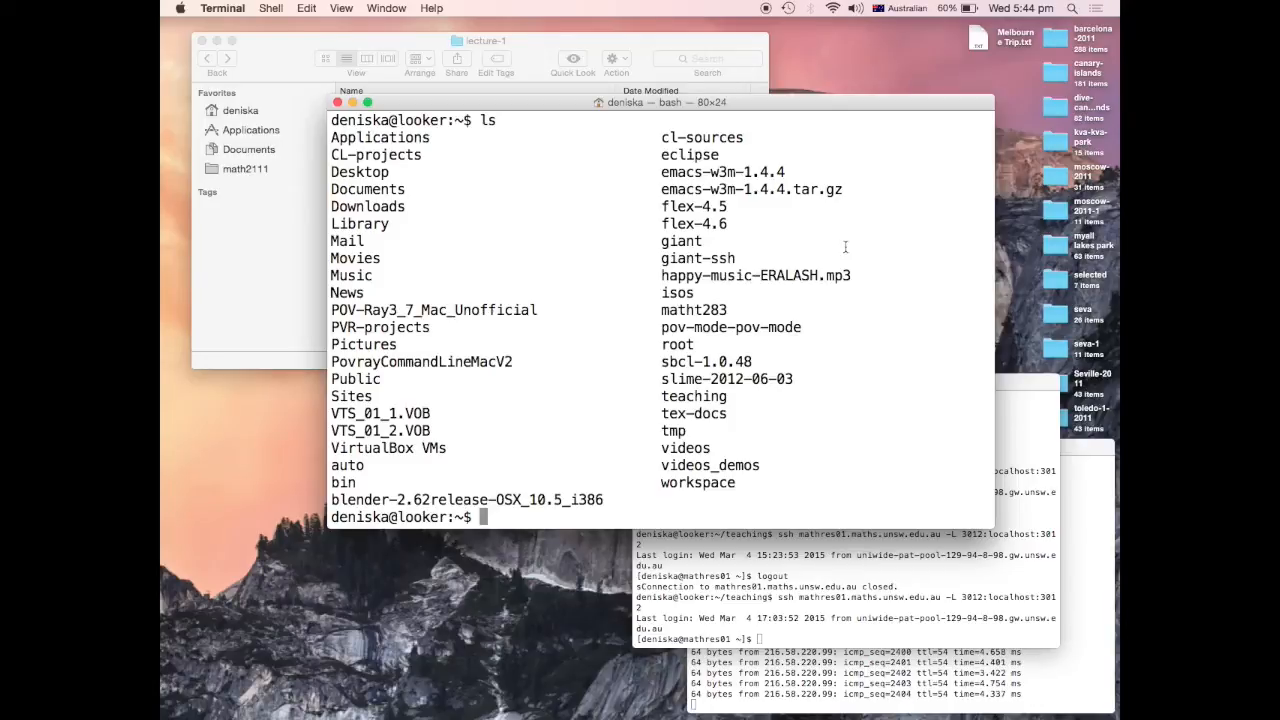
Launch gnuplot from the shell and set the terminal to wxt
text(gnuplo)
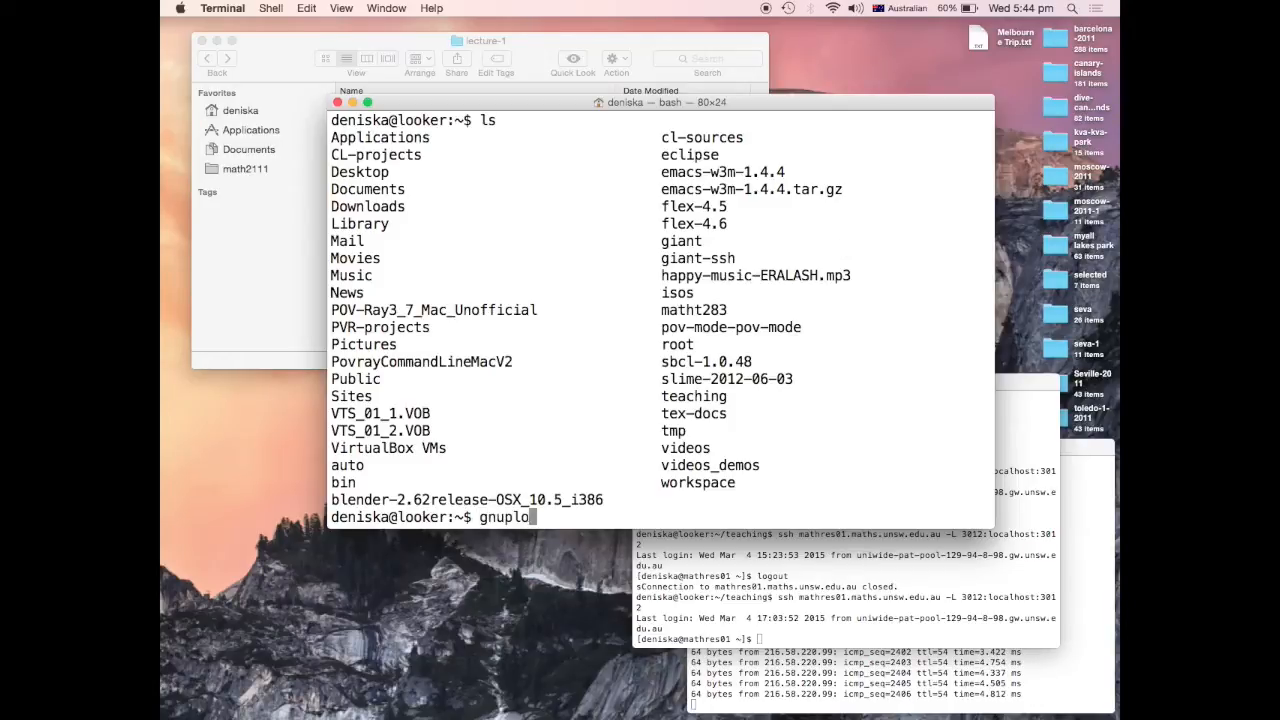
text(t)
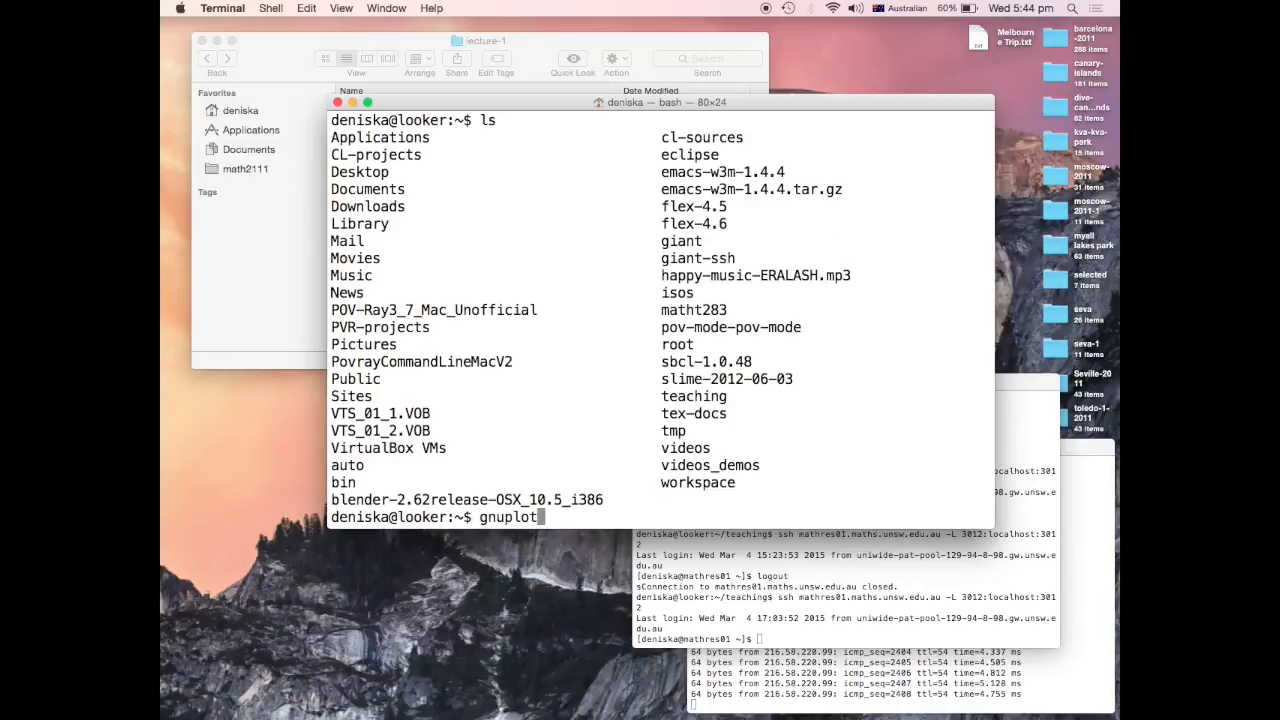
key(Return)
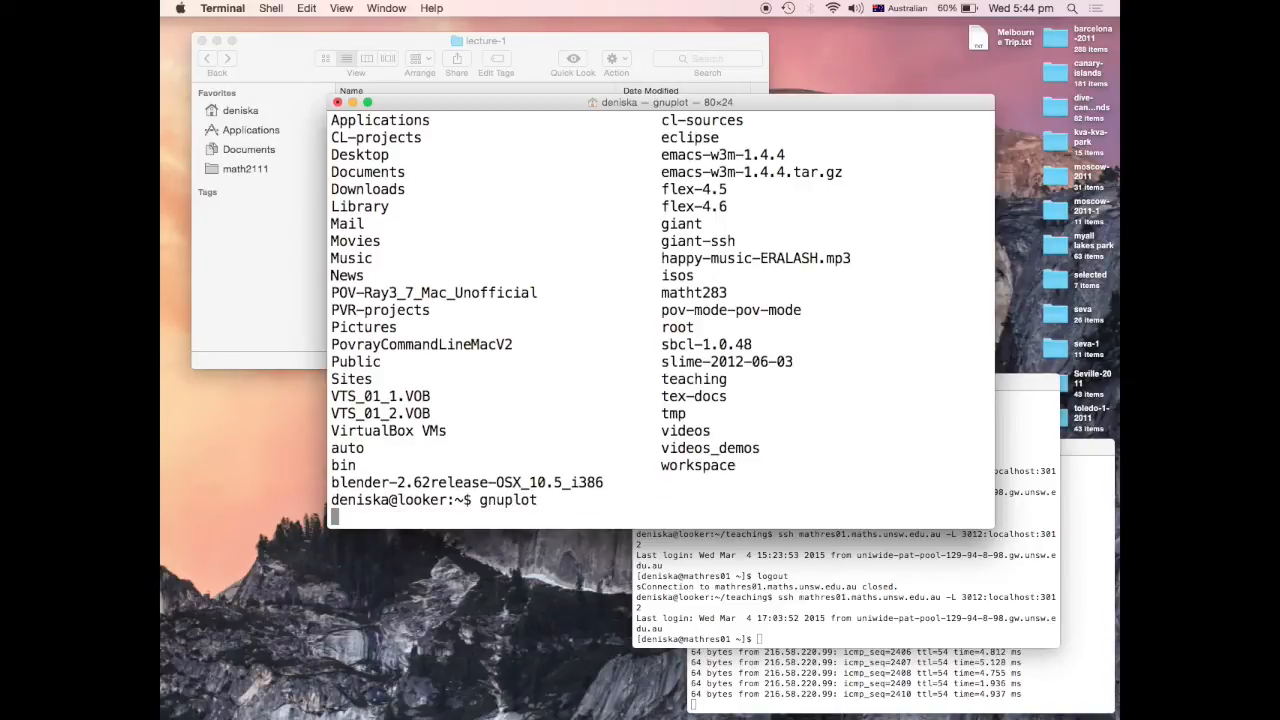
key(Return)
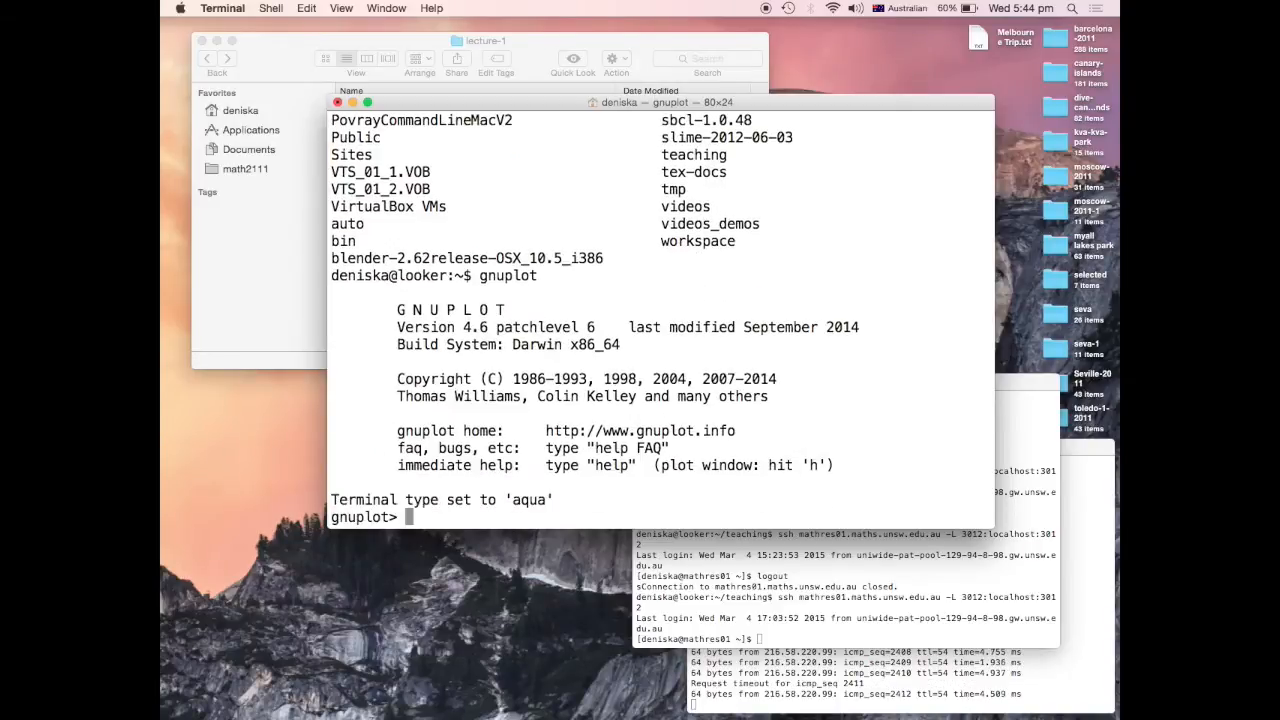
text(set term wx)
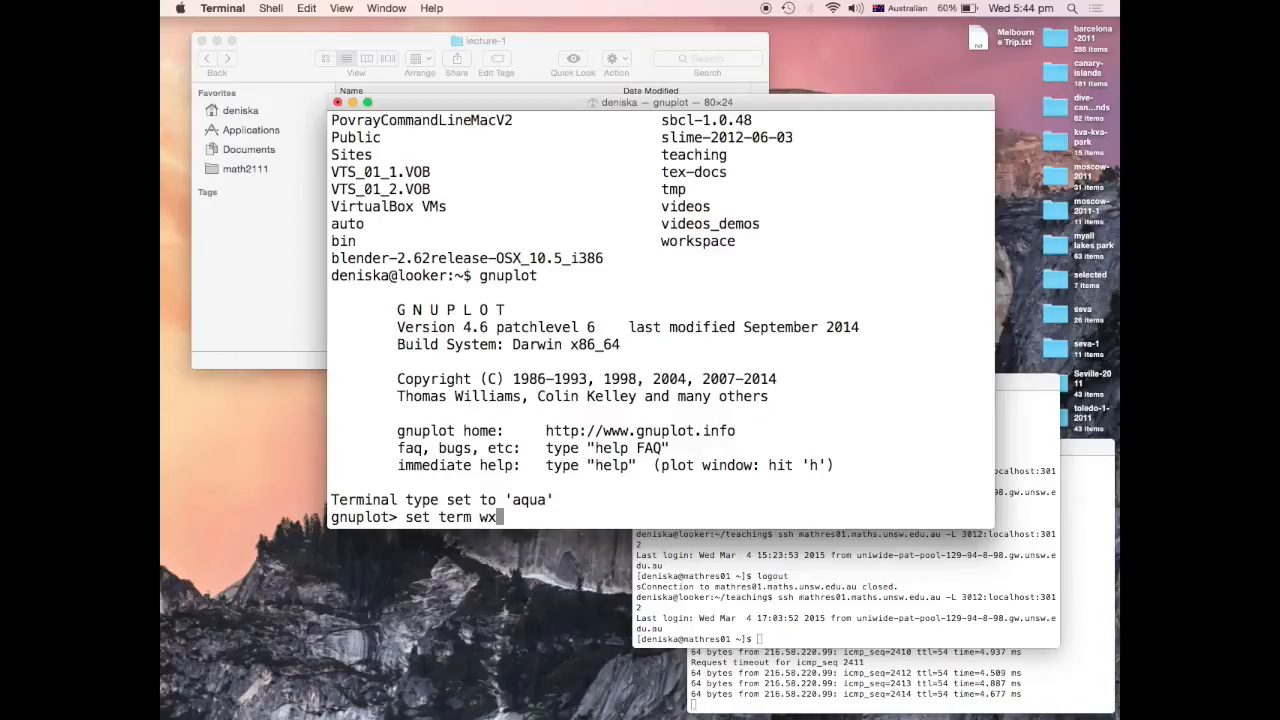
key(Return)
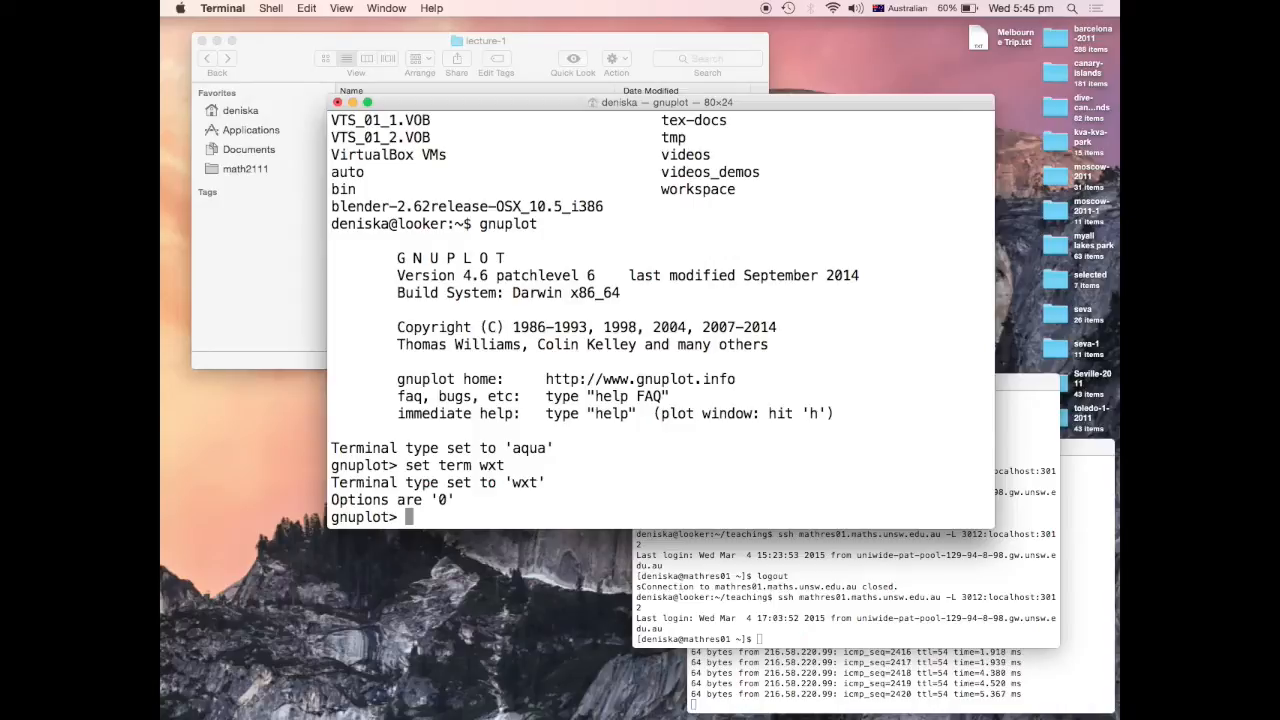
Plot the surface x**2+y**2 over x and y from -2 to 2
text(splot [)
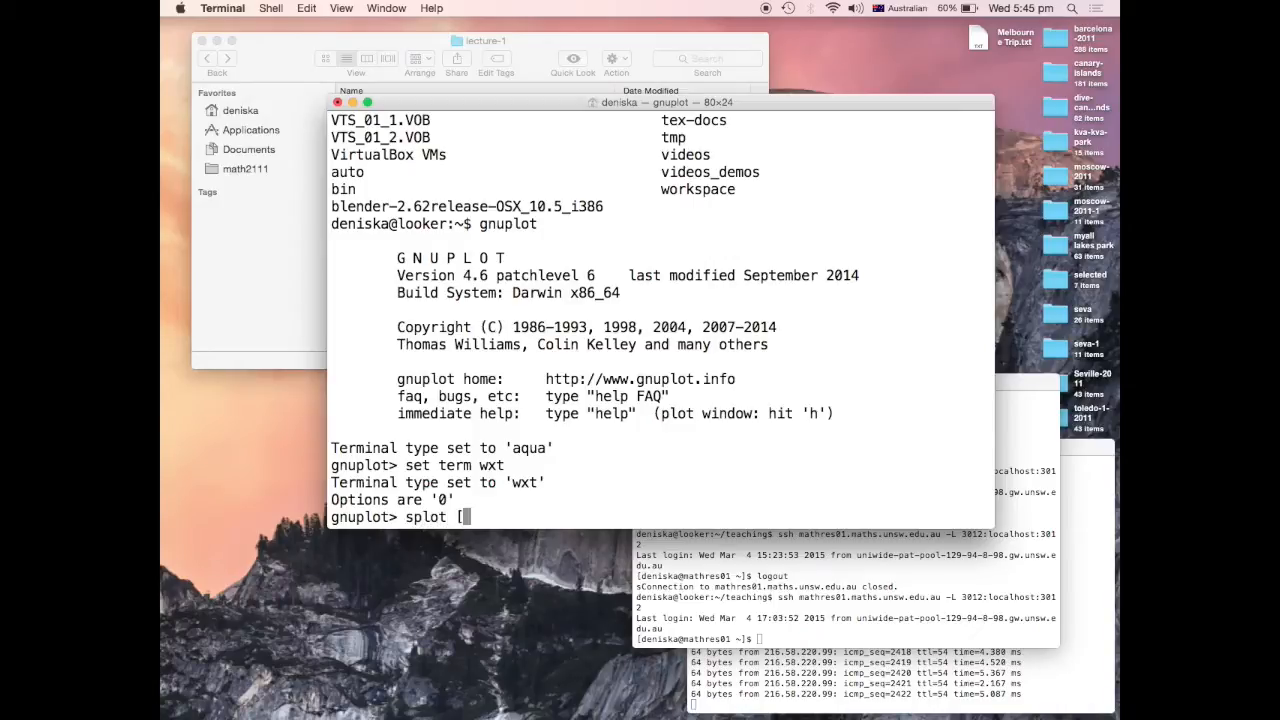
text(0)
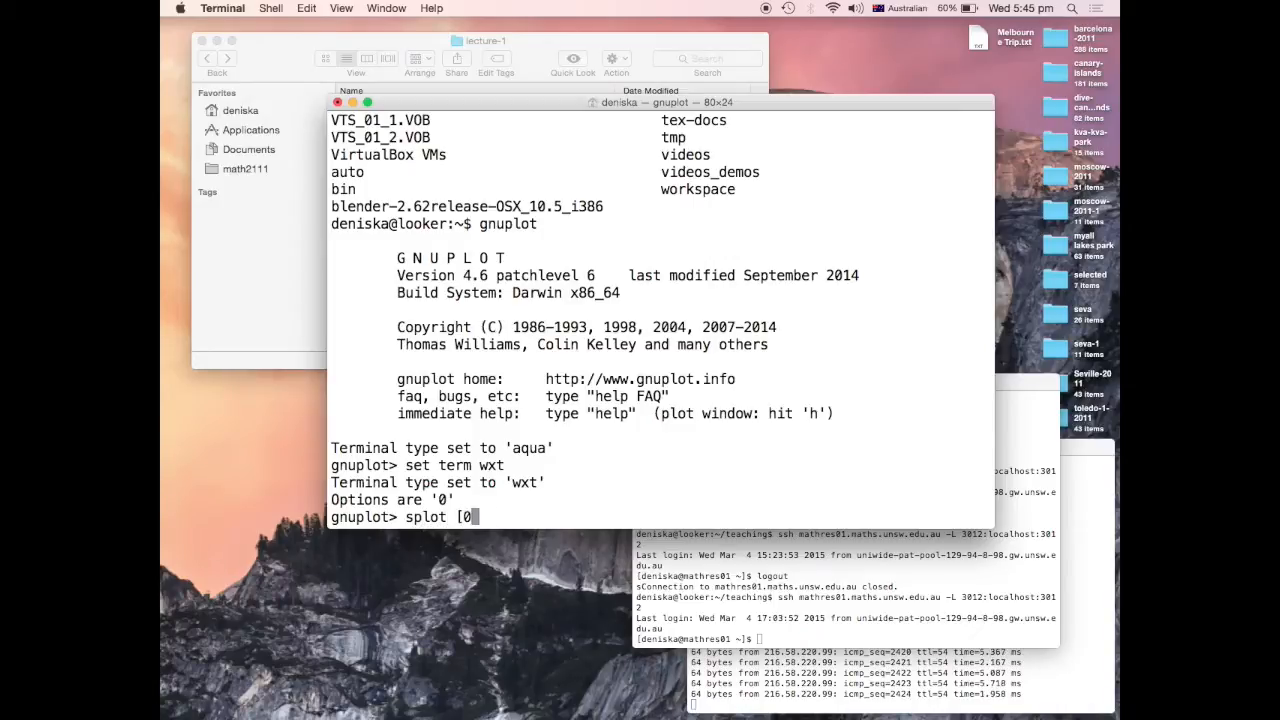
text(-2:2)
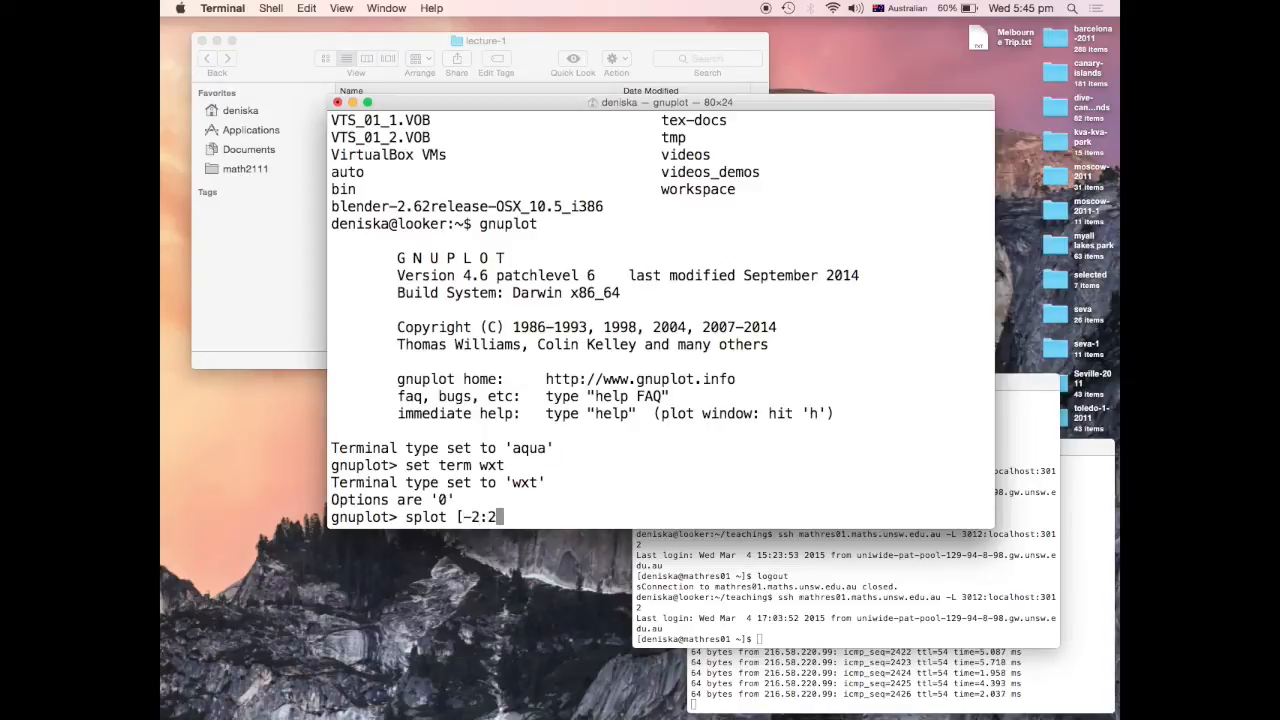
text(])
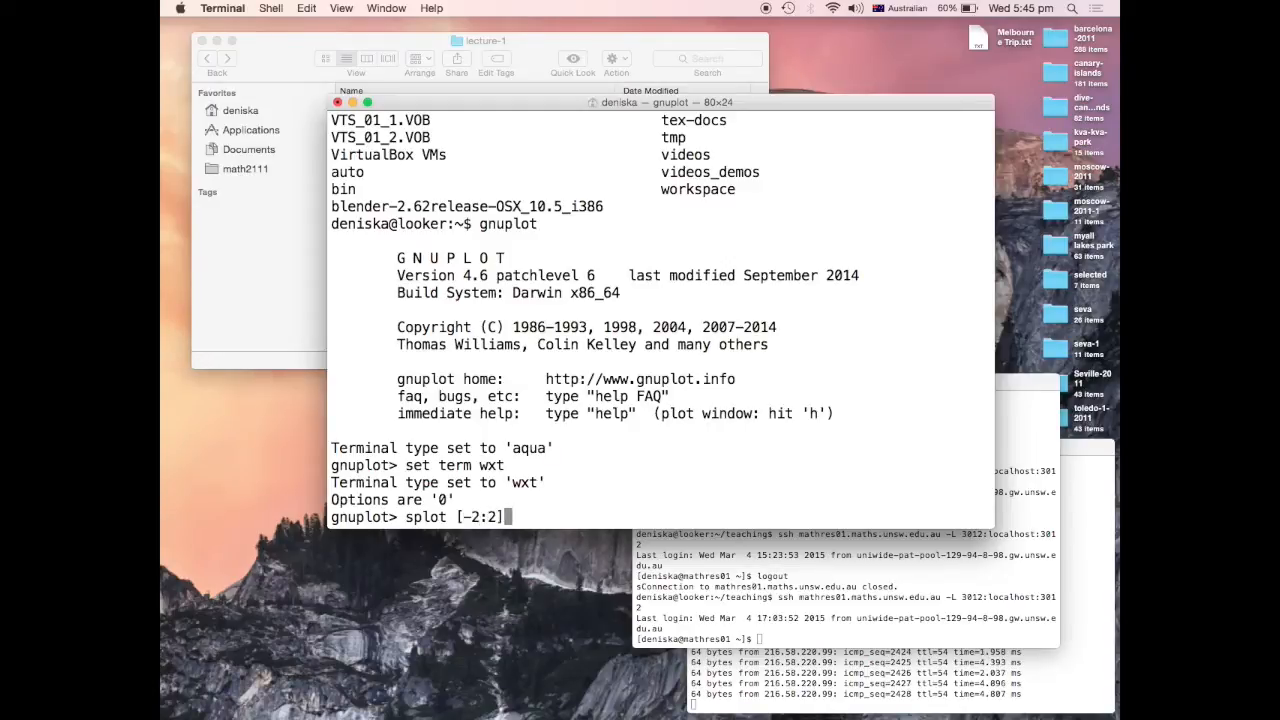
text([)
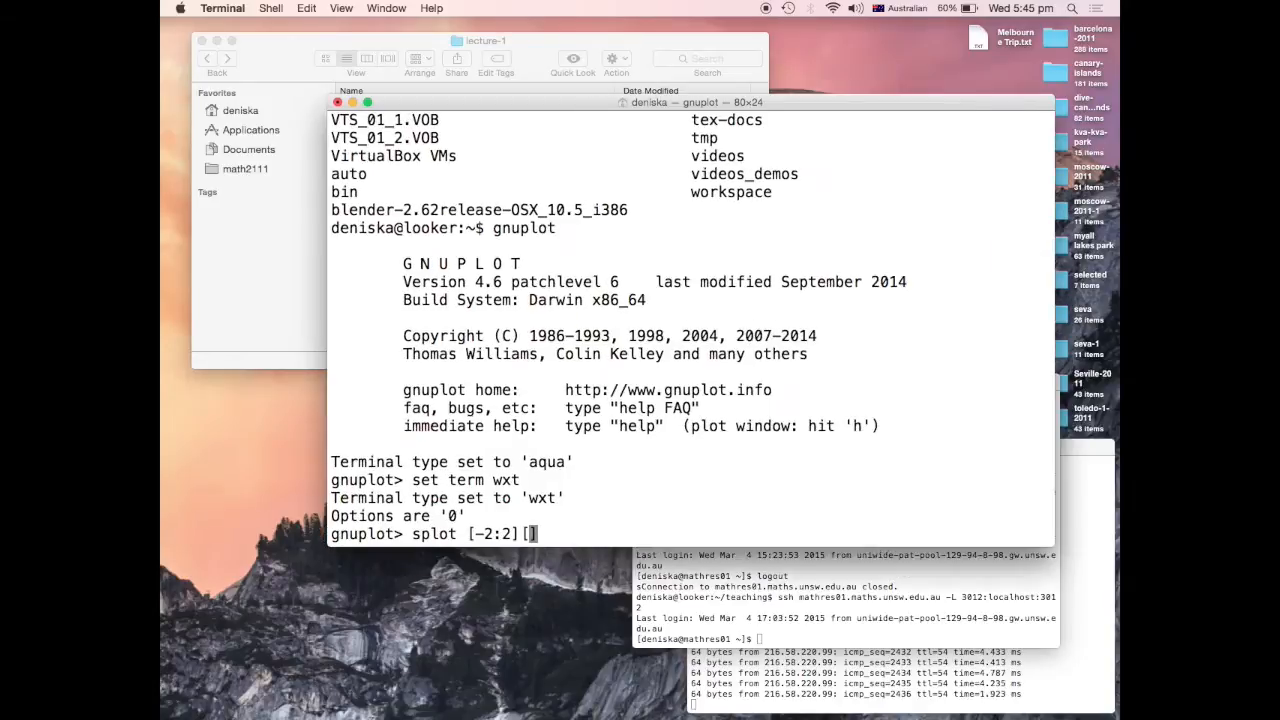
text([-2)
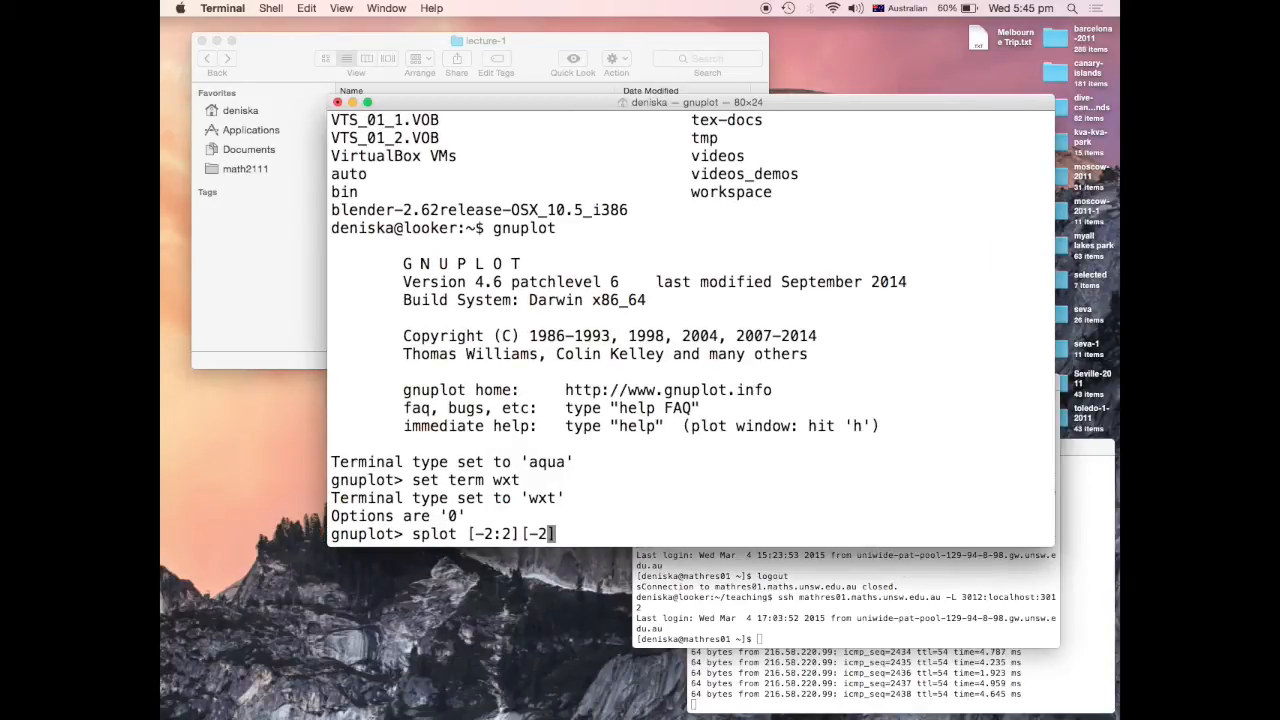
text(2])
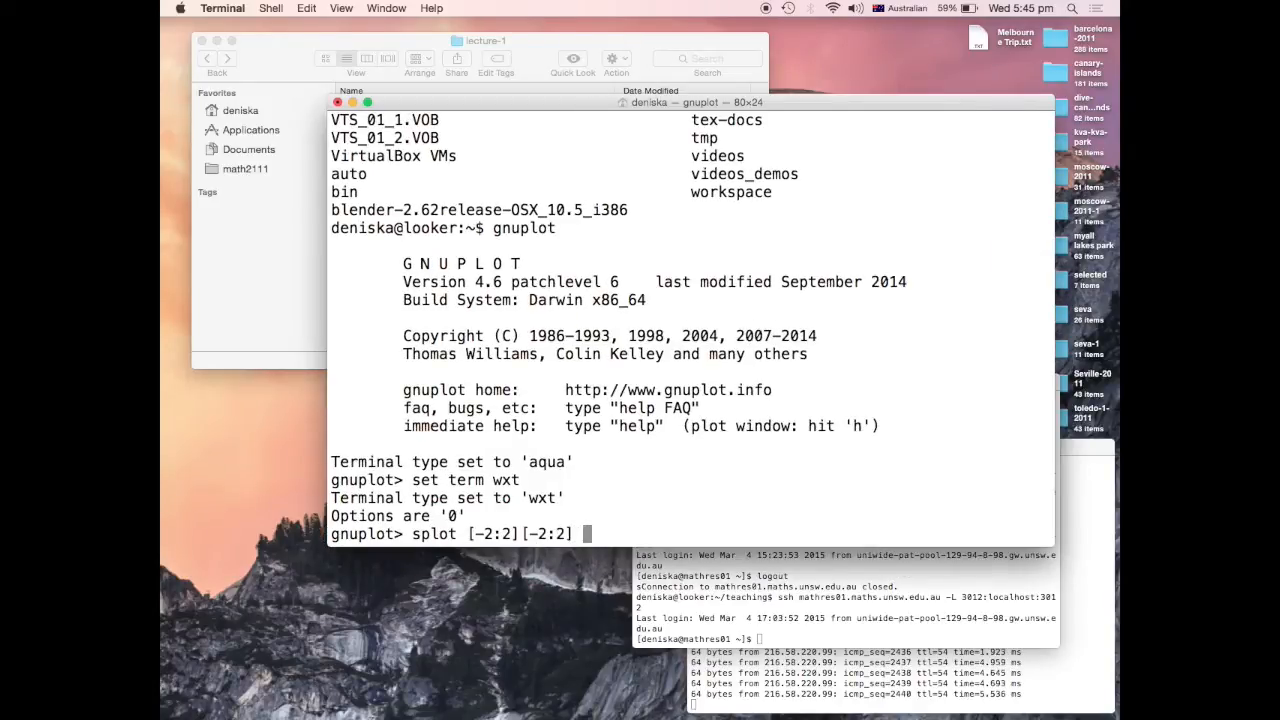
text(x**2+y)
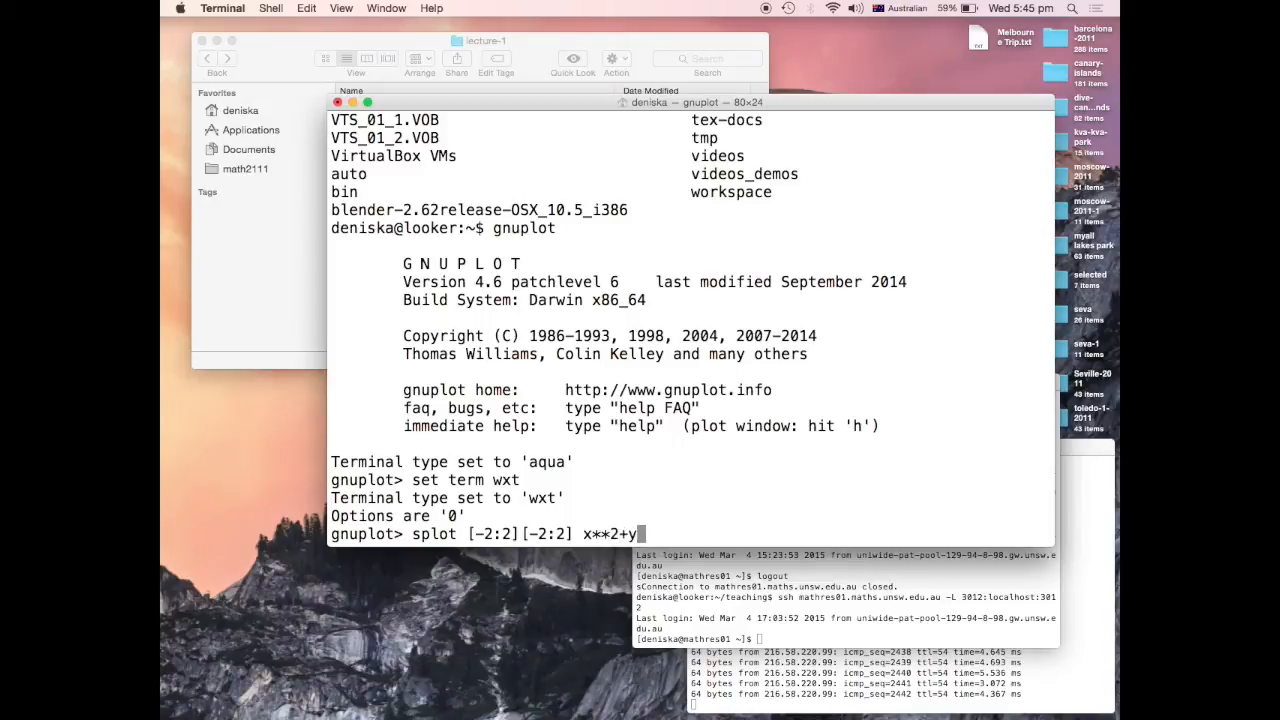
text(**2)
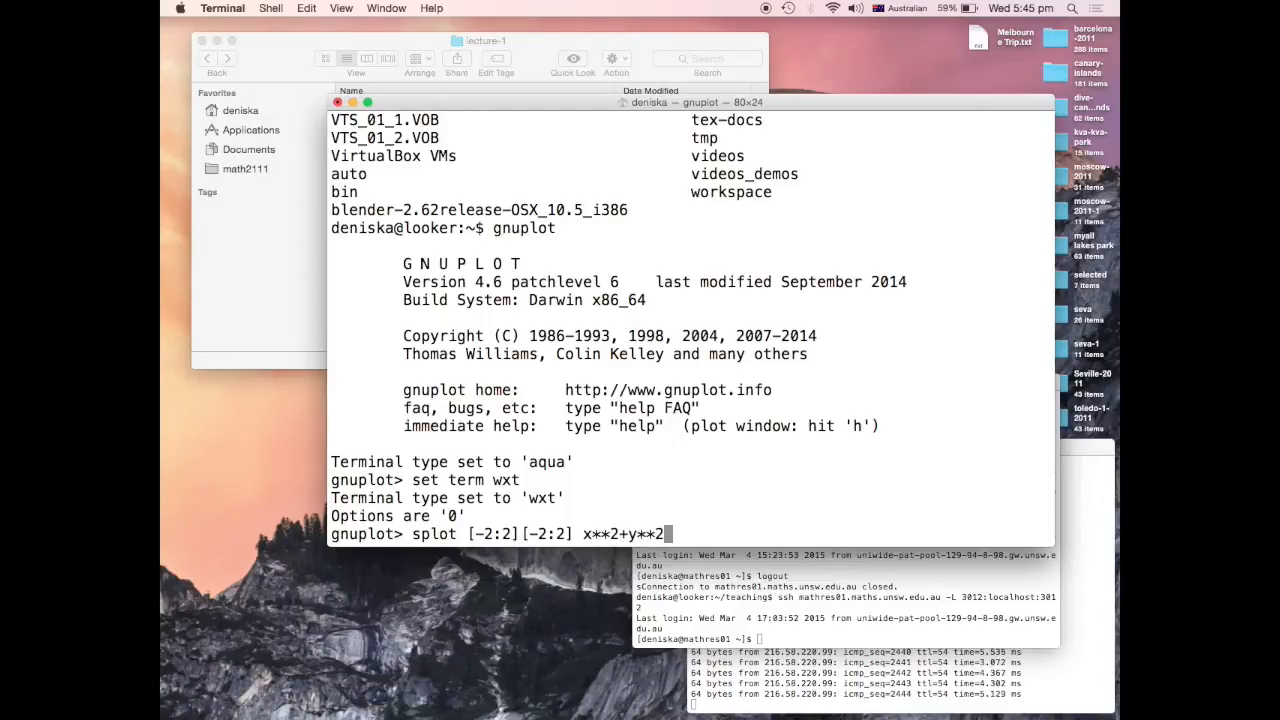
key(Return)
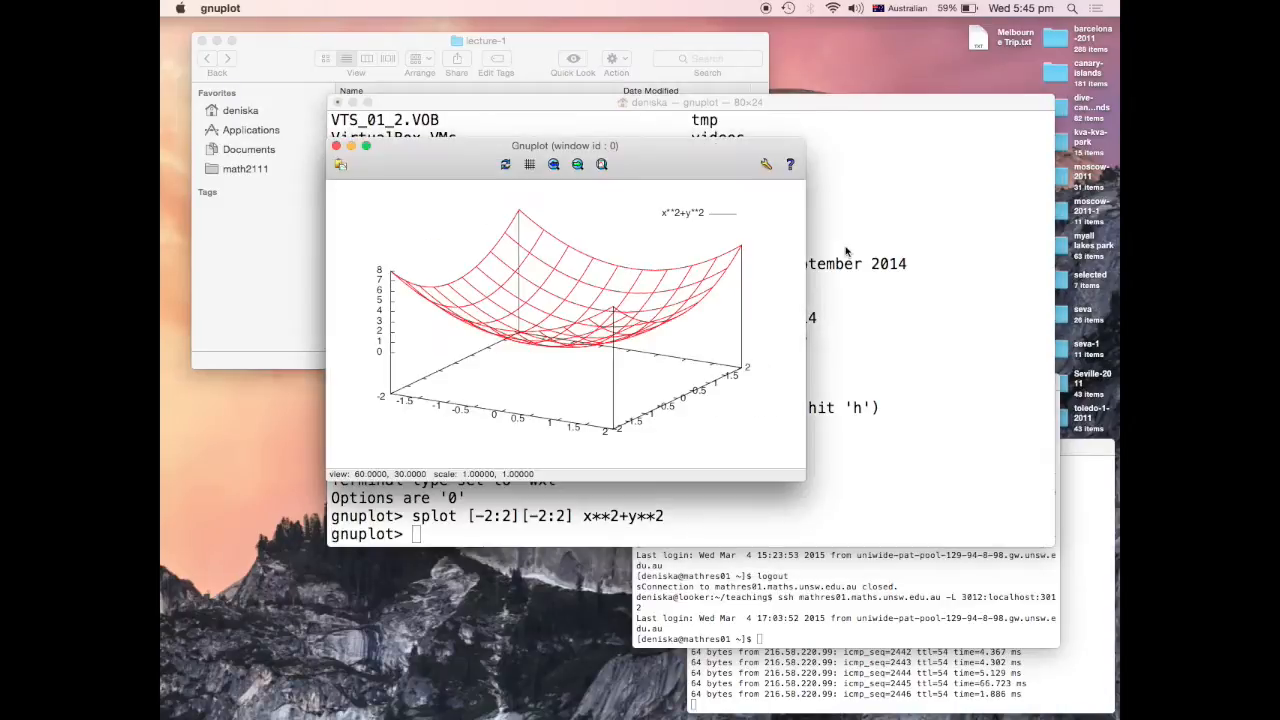
Enlarge the plot window by dragging its corner, then bring Terminal forward
drag(565, 145, 447, 56)
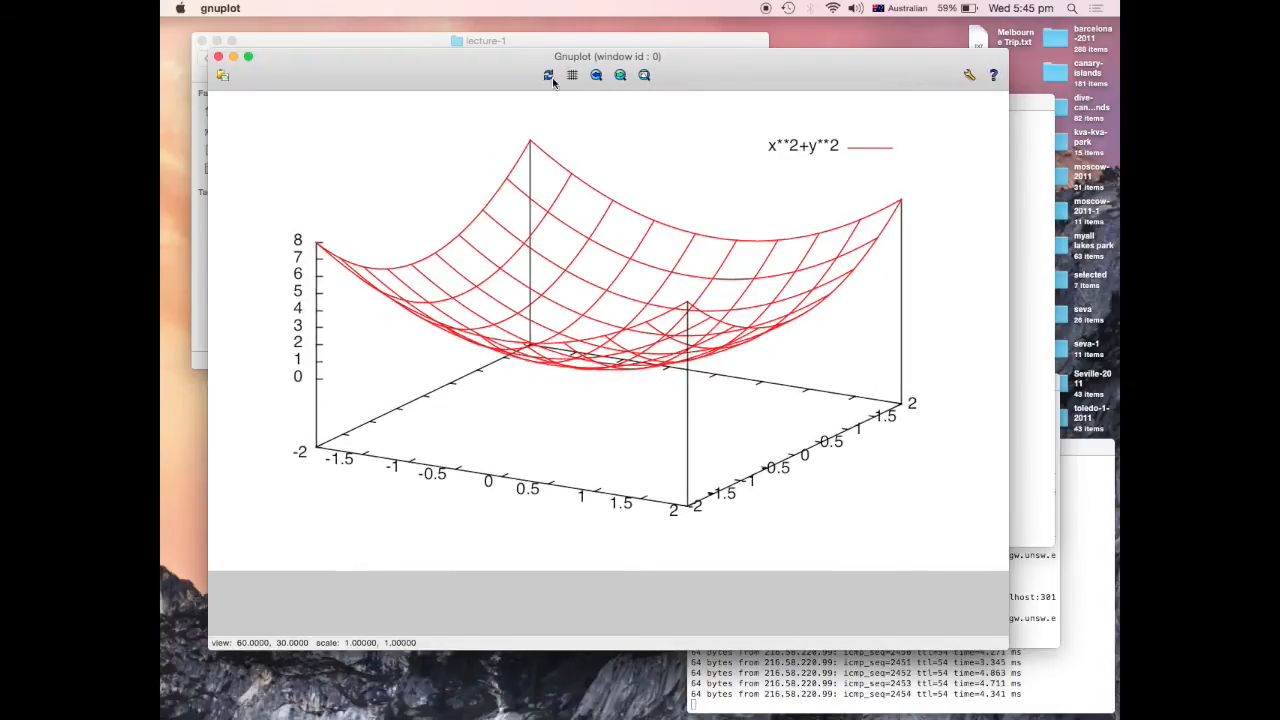
click(643, 75)
text(s)
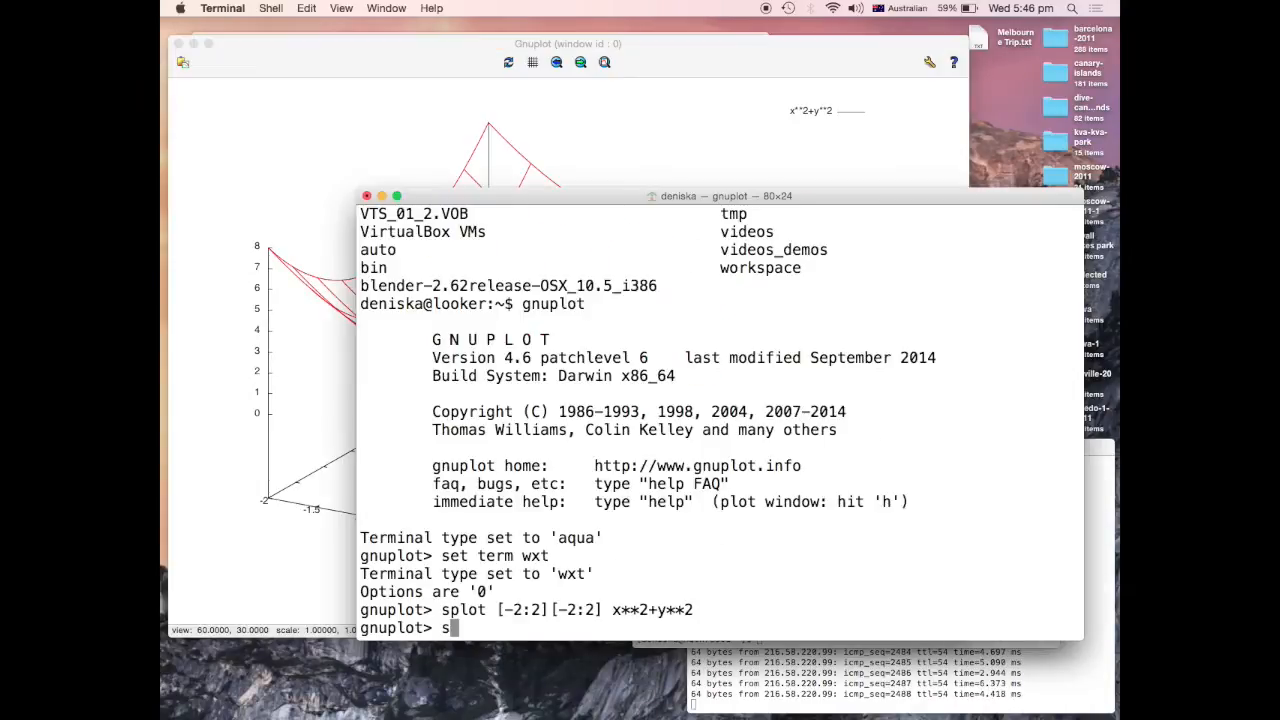
Set equal 3D view scaling, replot the paraboloid, and raise isosamples to 50
text(et view equal)
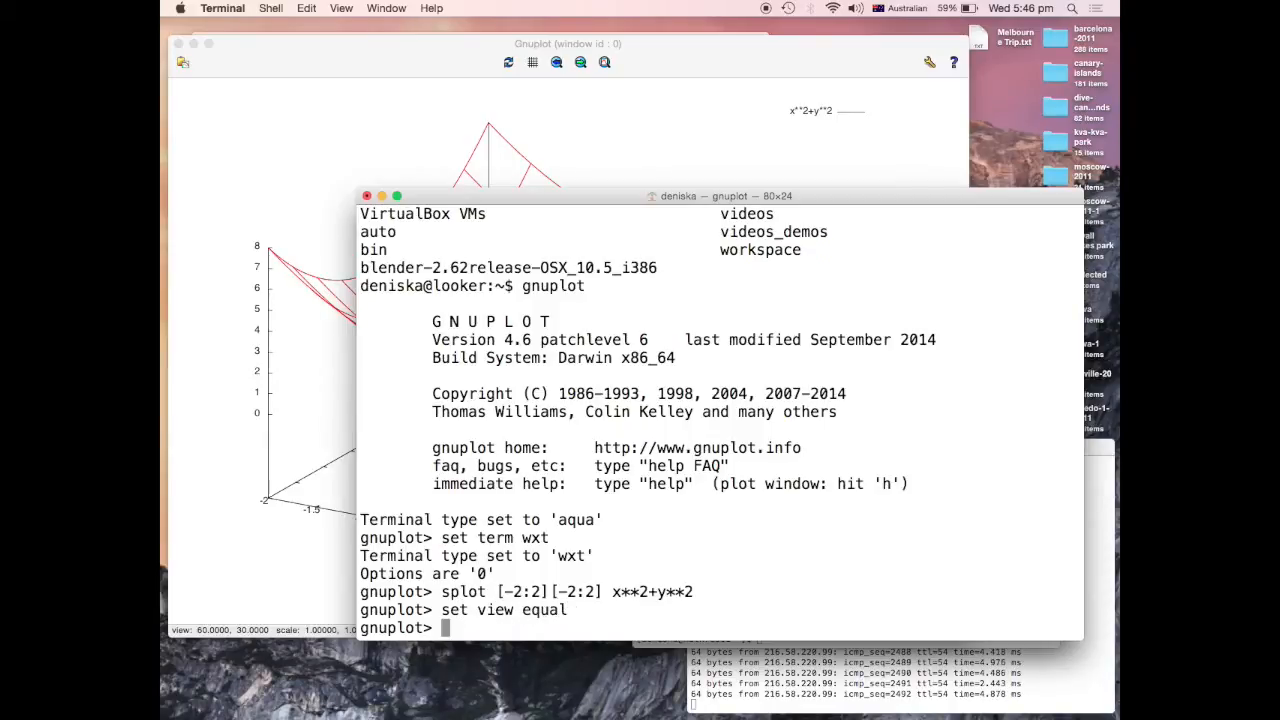
text(set view equal)
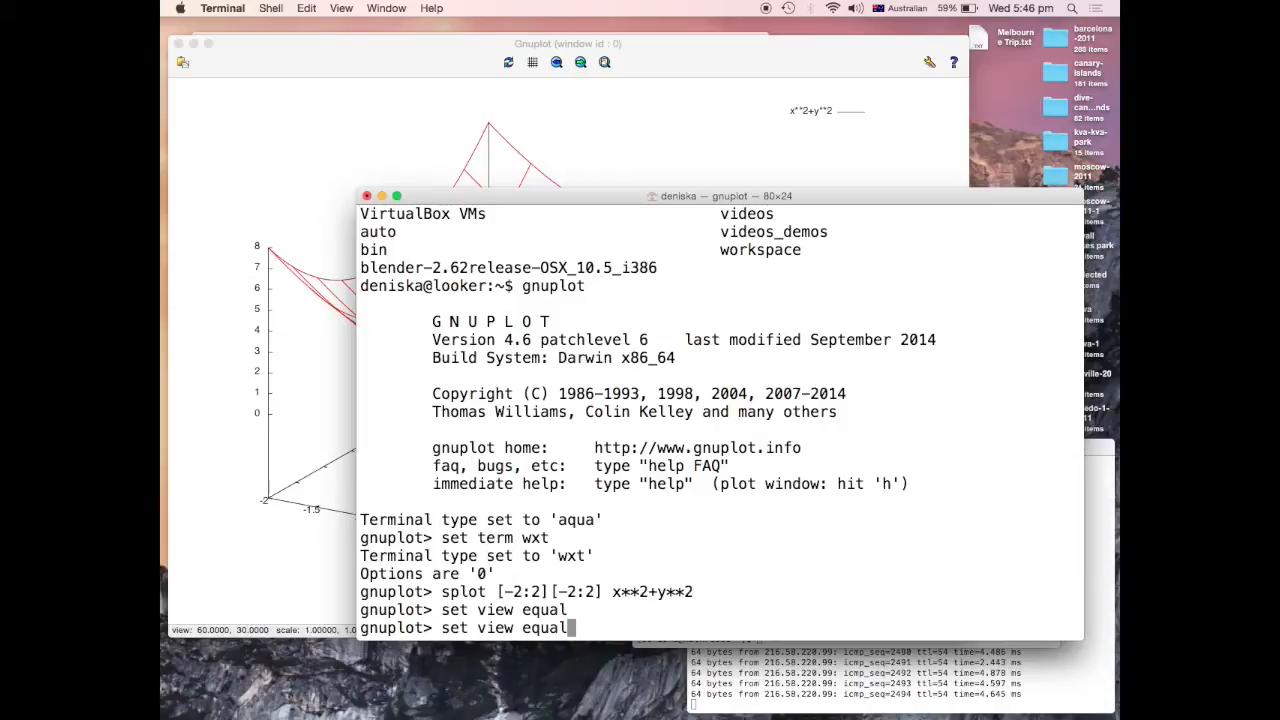
key(Return)
text(splot [-2:2][-2:2] x**2+y**2)
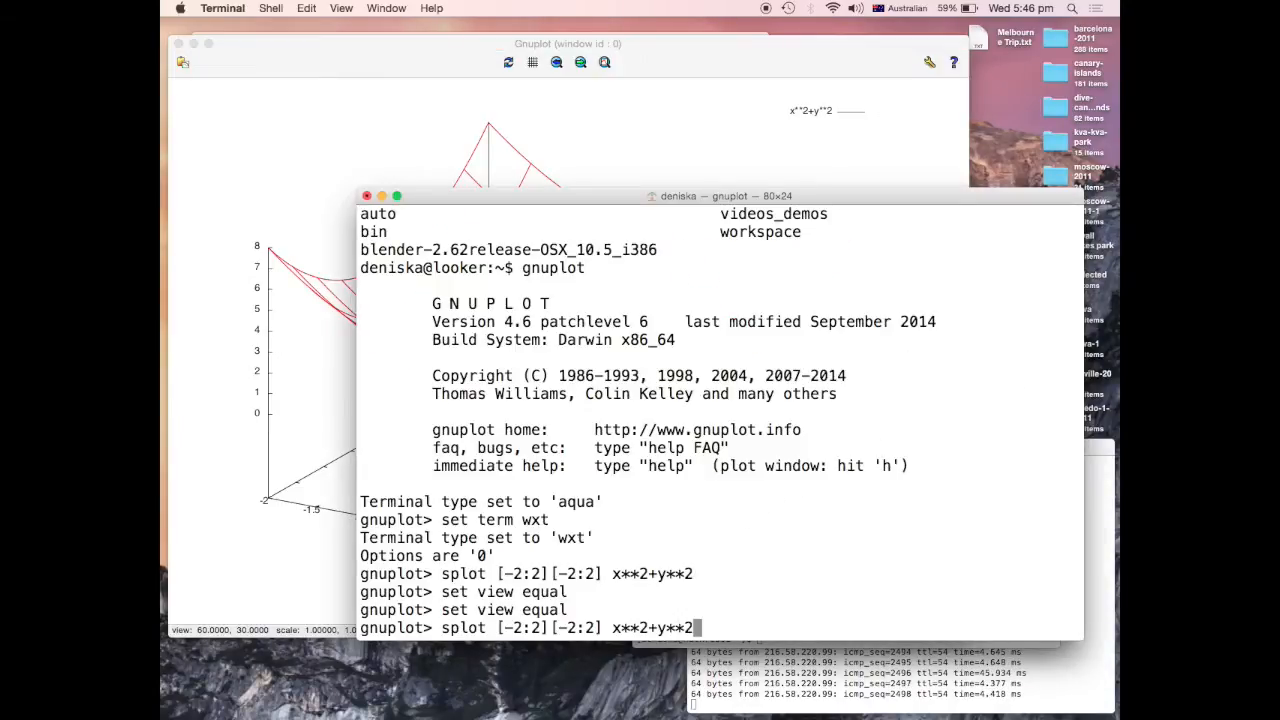
key(Return)
text(set isos)
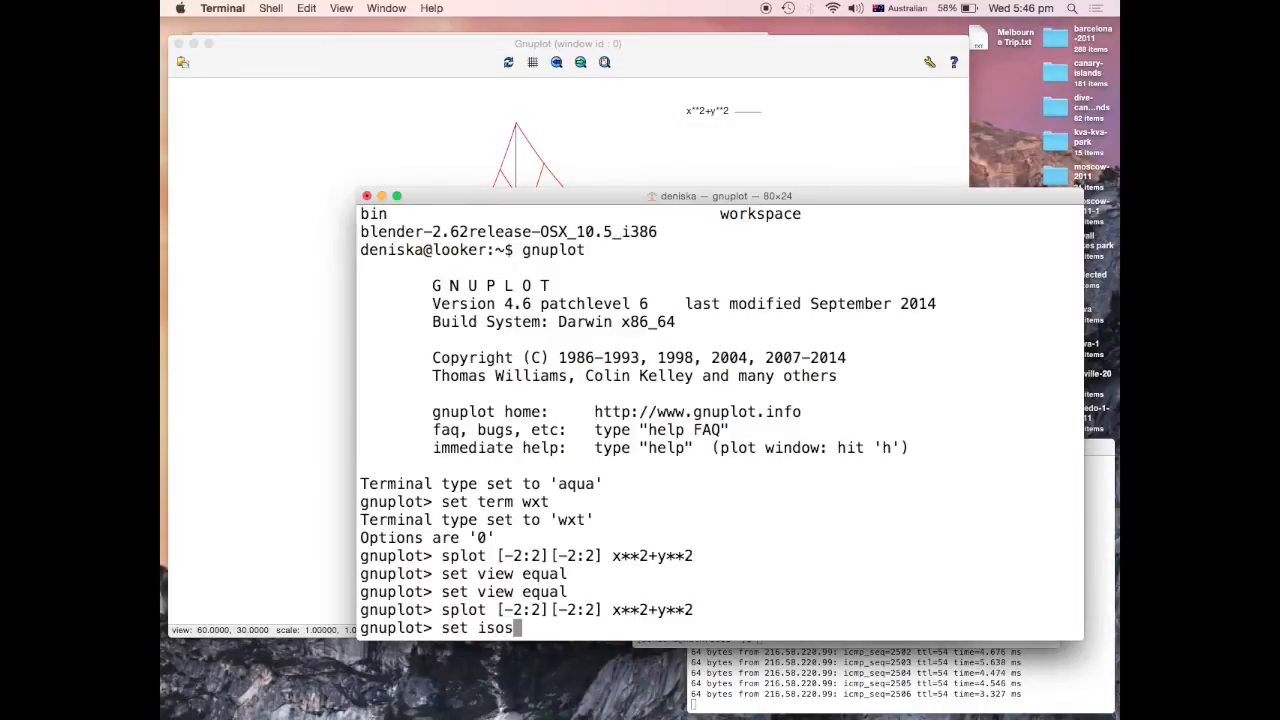
text(amples 50)
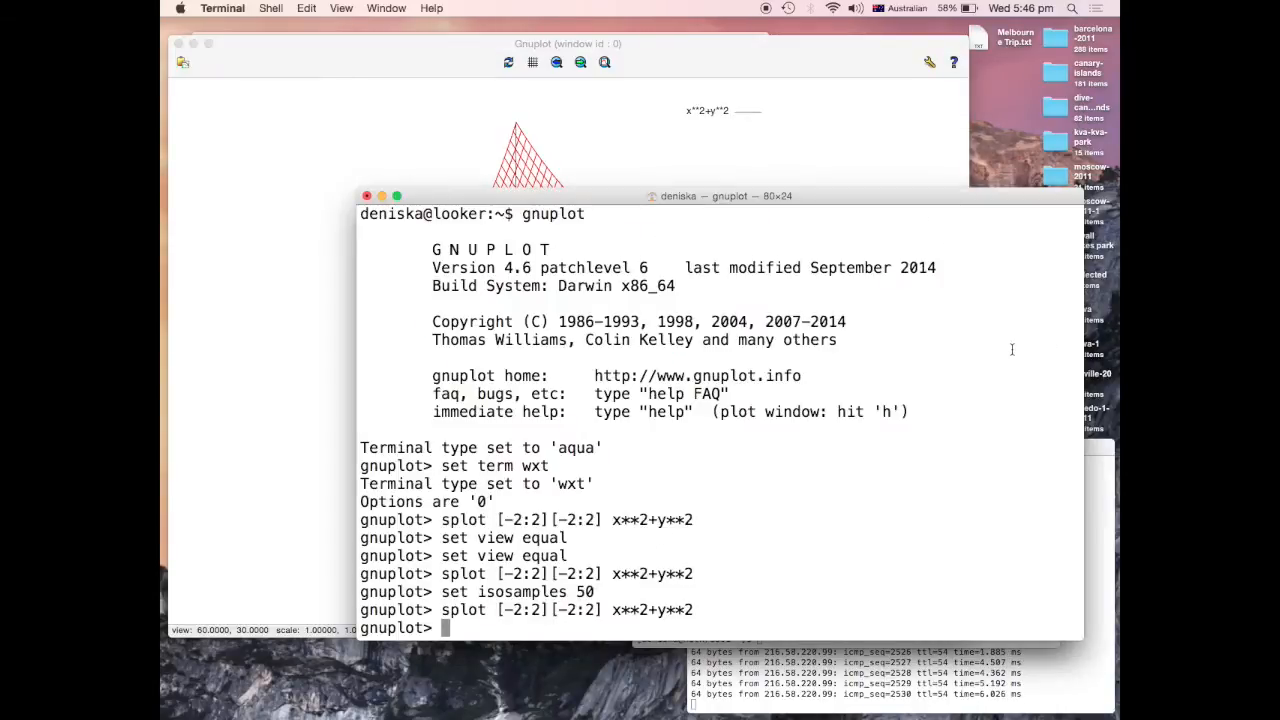
Read gnuplot's help on contour options (base, surface, both) and quit the pager
text(set)
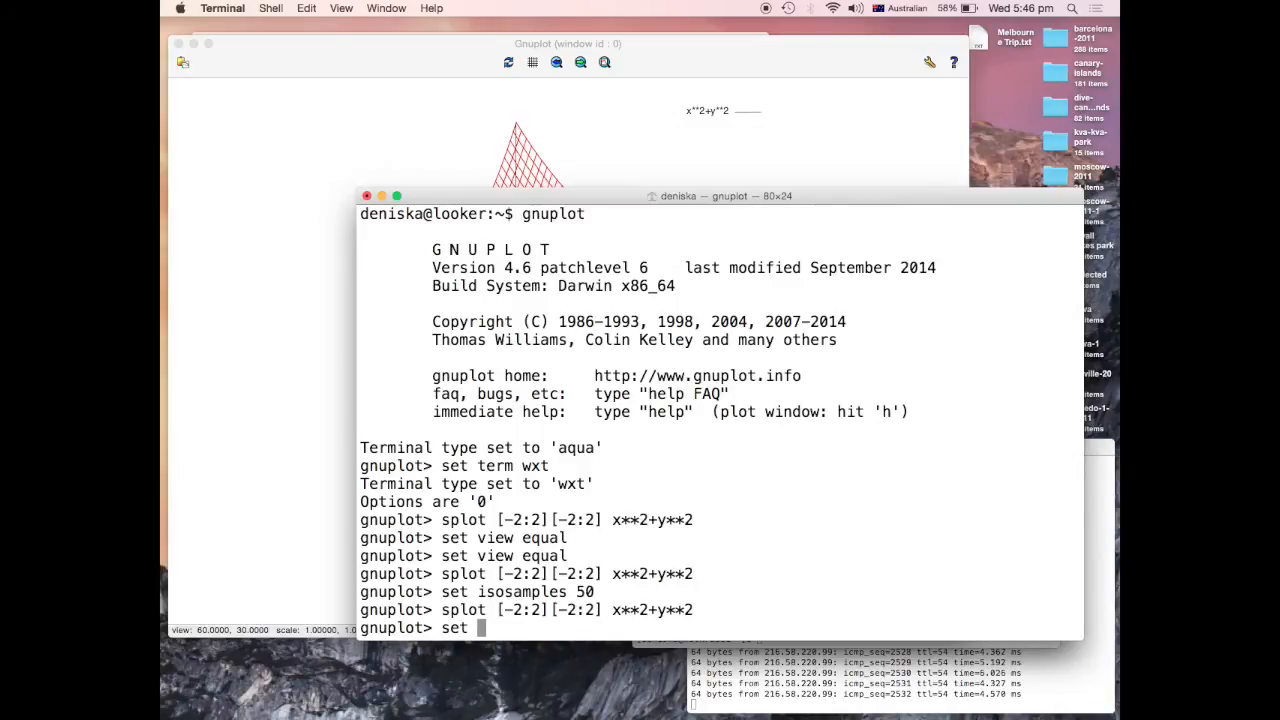
text(contour)
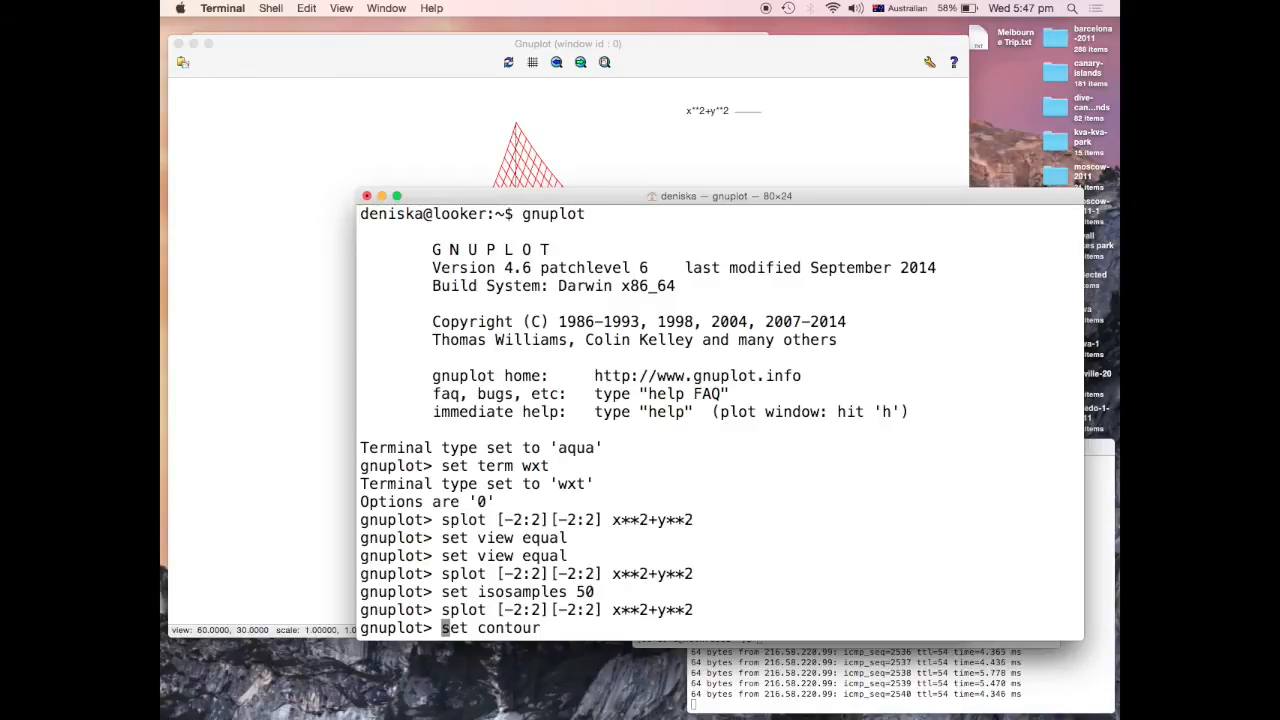
key(Return)
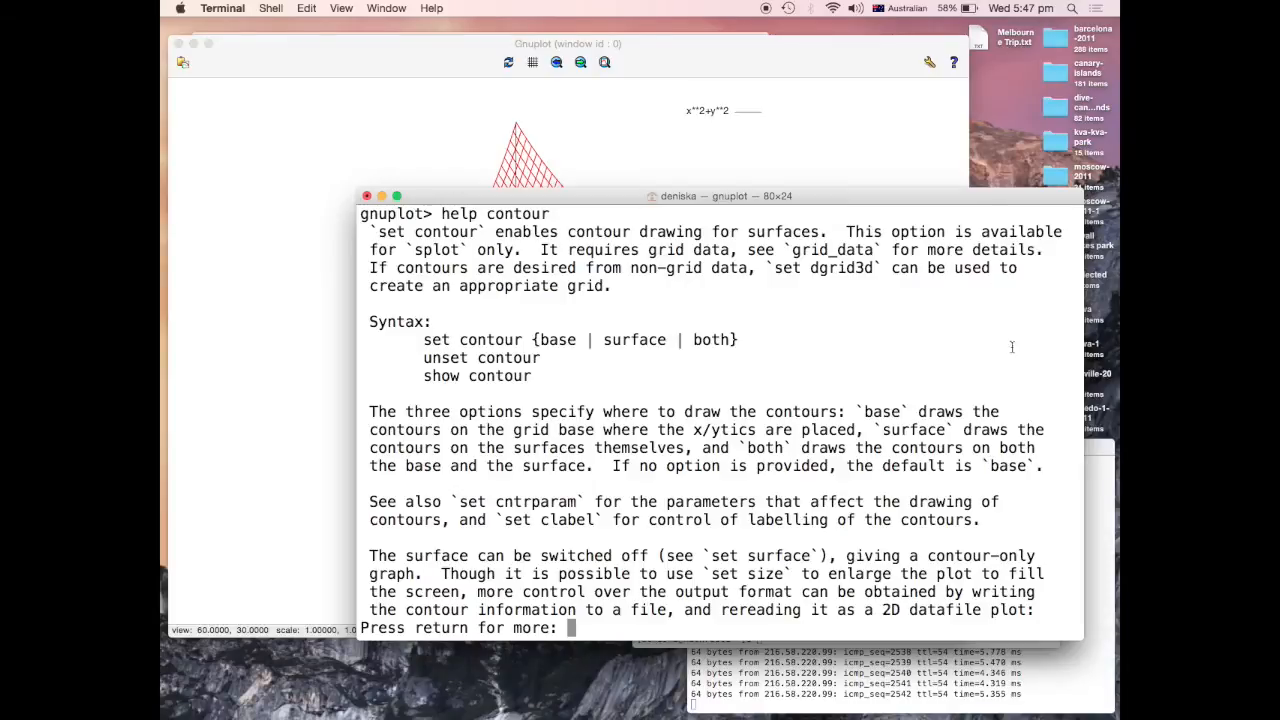
mouse_move(836, 296)
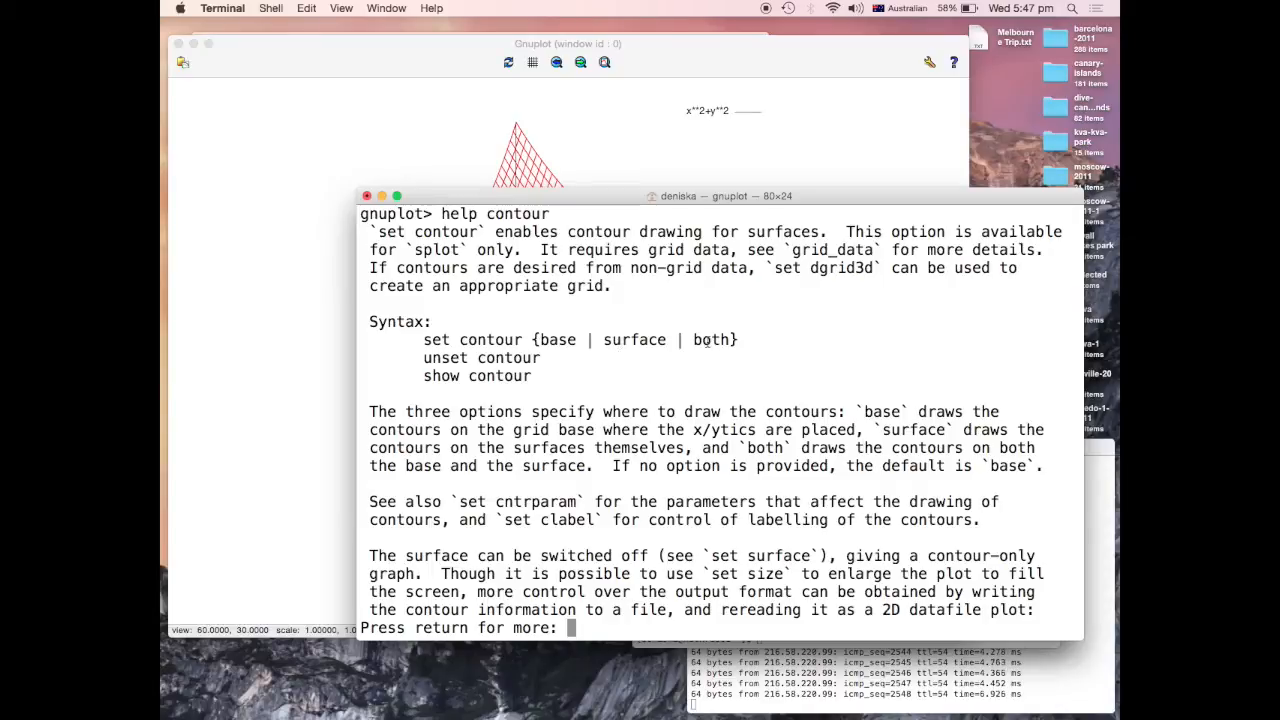
text(q)
text(help contour)
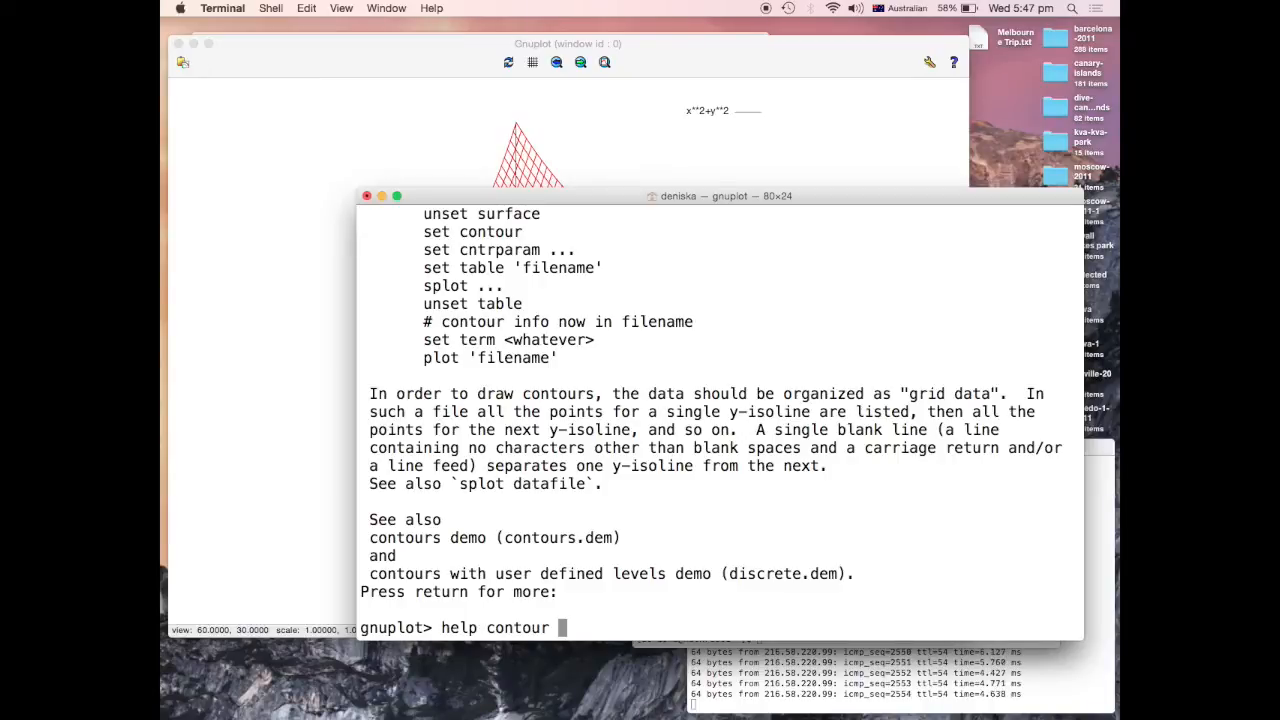
text(set co)
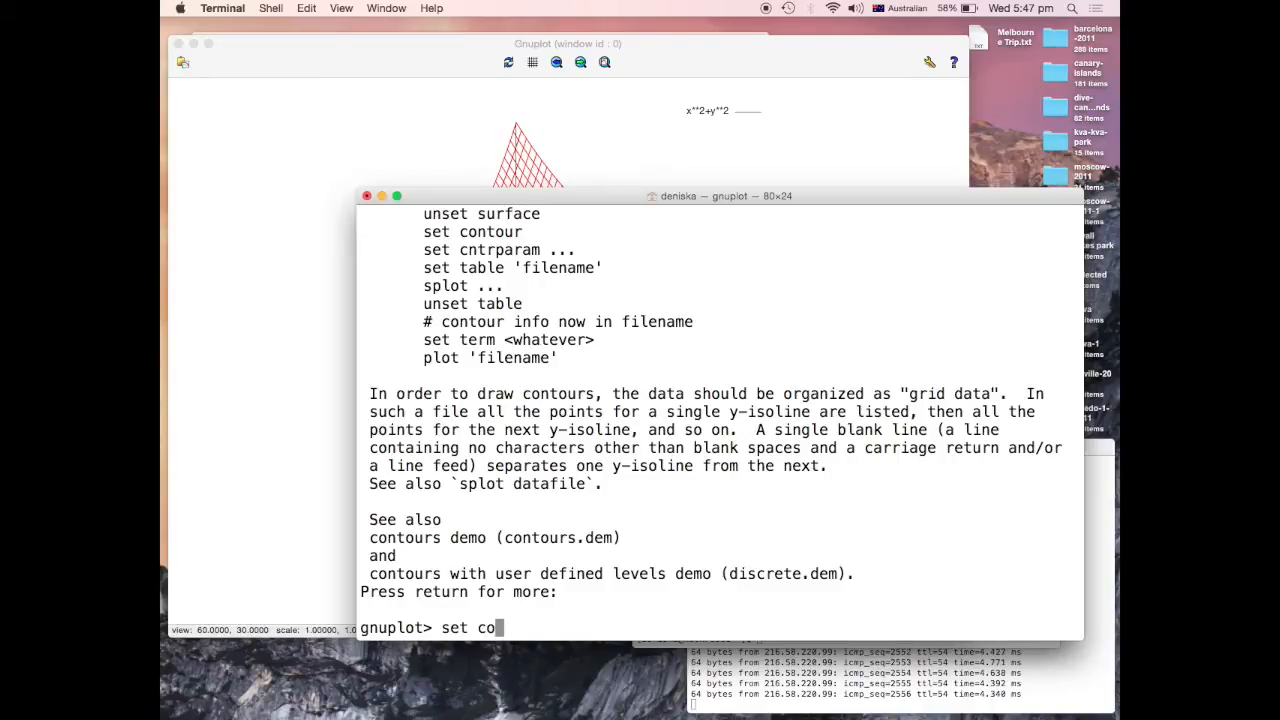
Enable base contours and replot x**2+y**2 over [-2:2] by [-2:2]
key(Return)
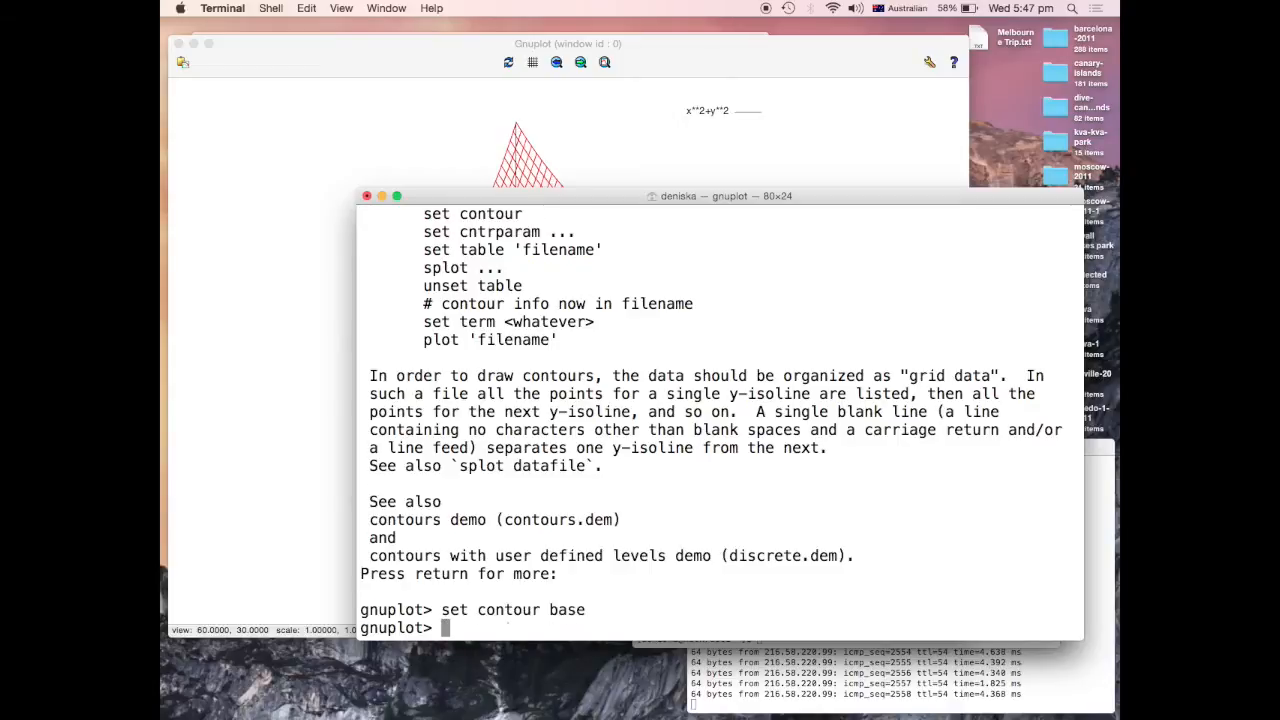
text(splot [-2:2][-2:2] x**2+y**2)
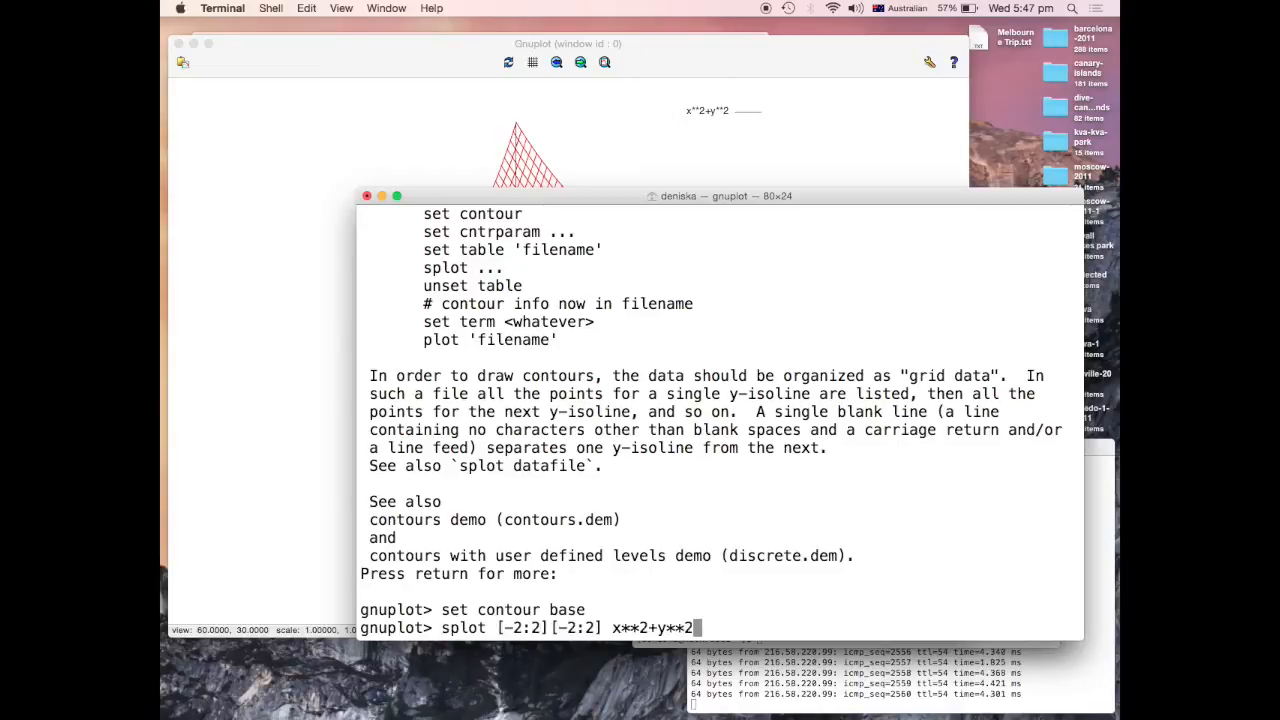
key(Return)
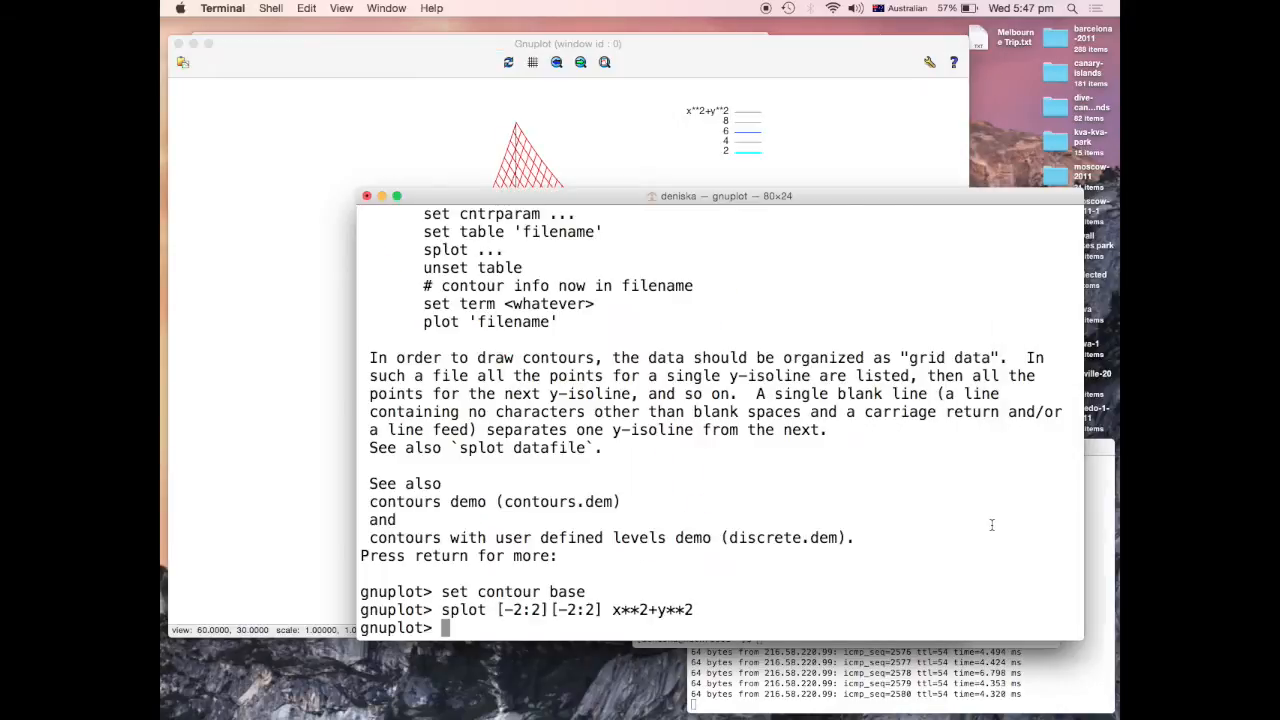
Set contour levels to 10 and switch gnuplot into parametric mode
text(set cntrparam)
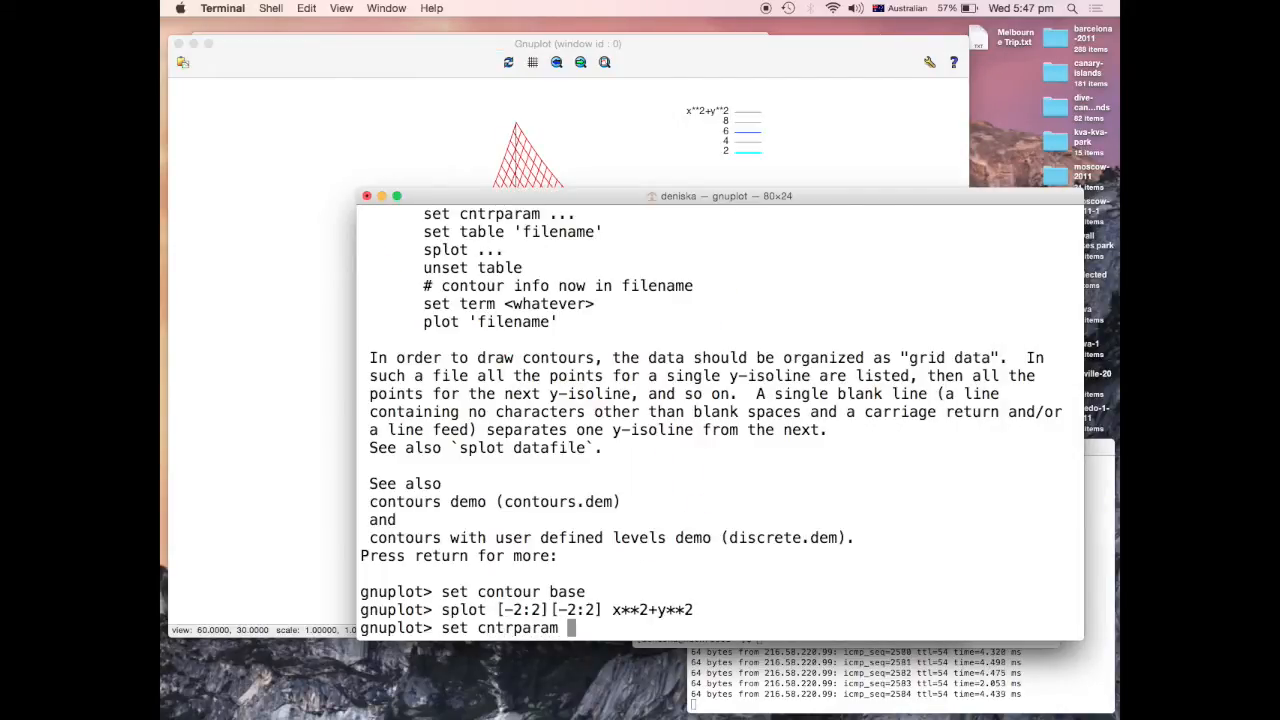
text(level)
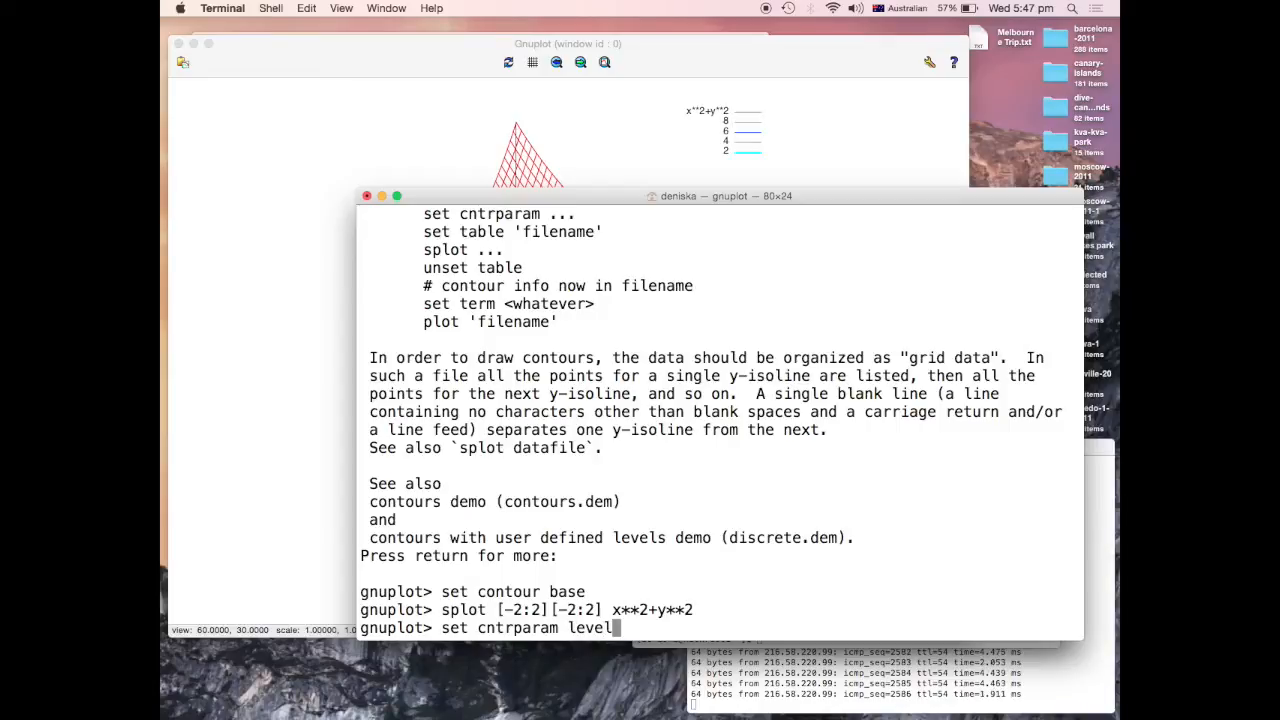
text(s 10)
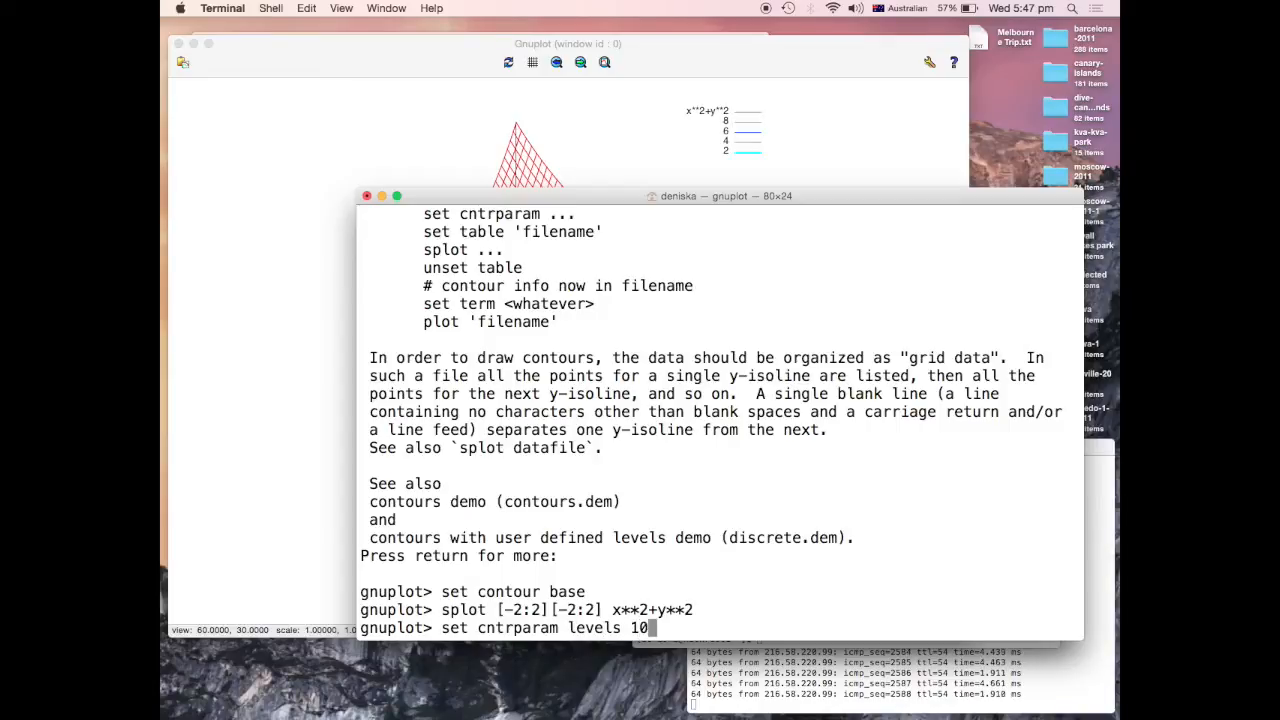
key(Return)
text(set)
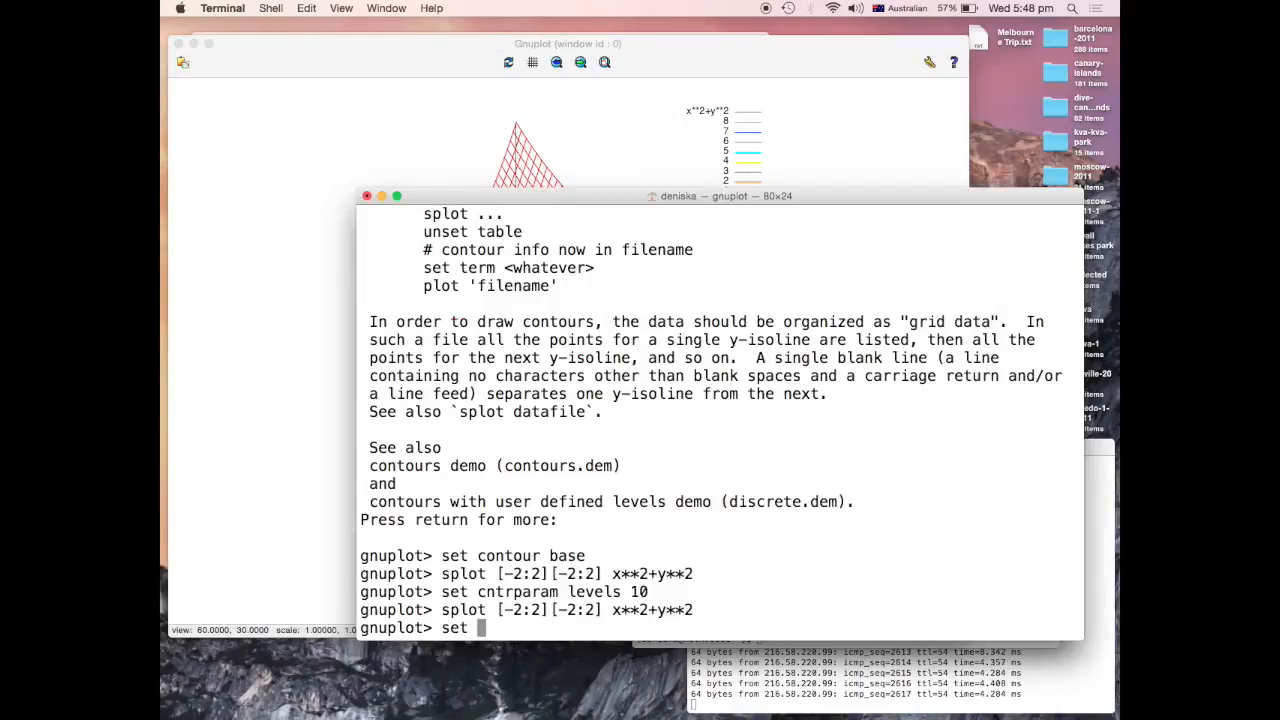
text(parametric)
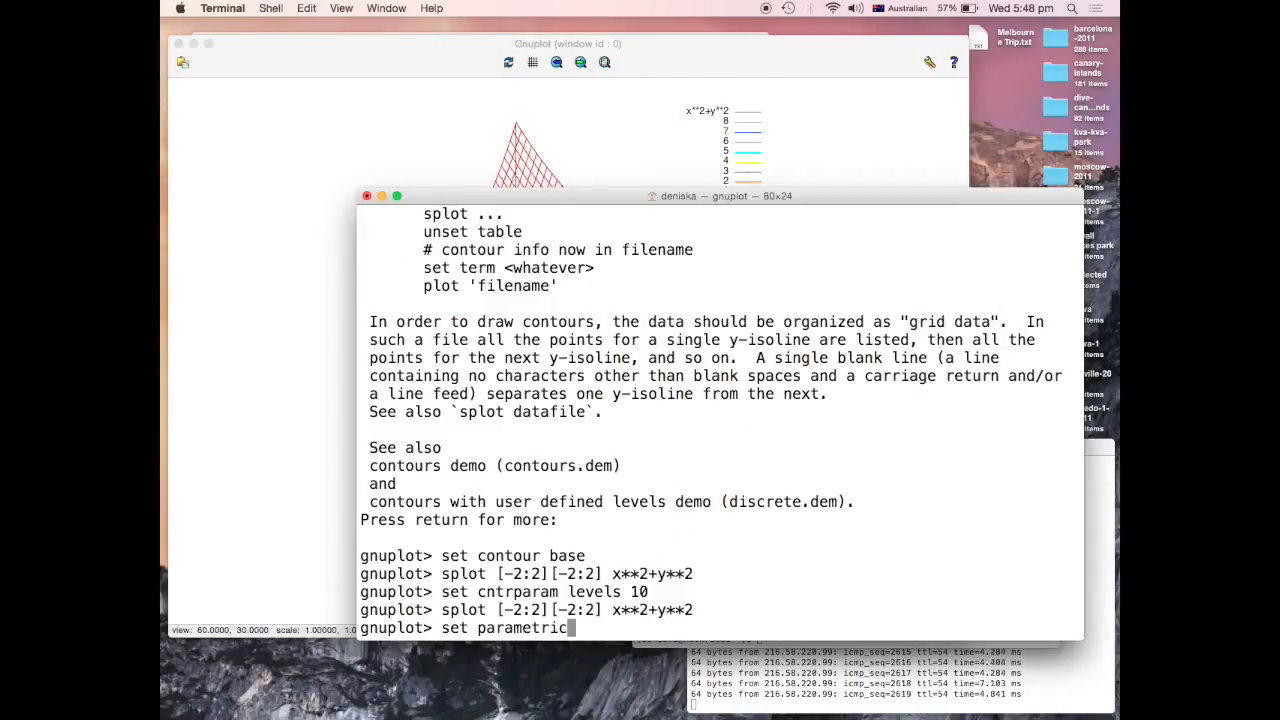
key(Return)
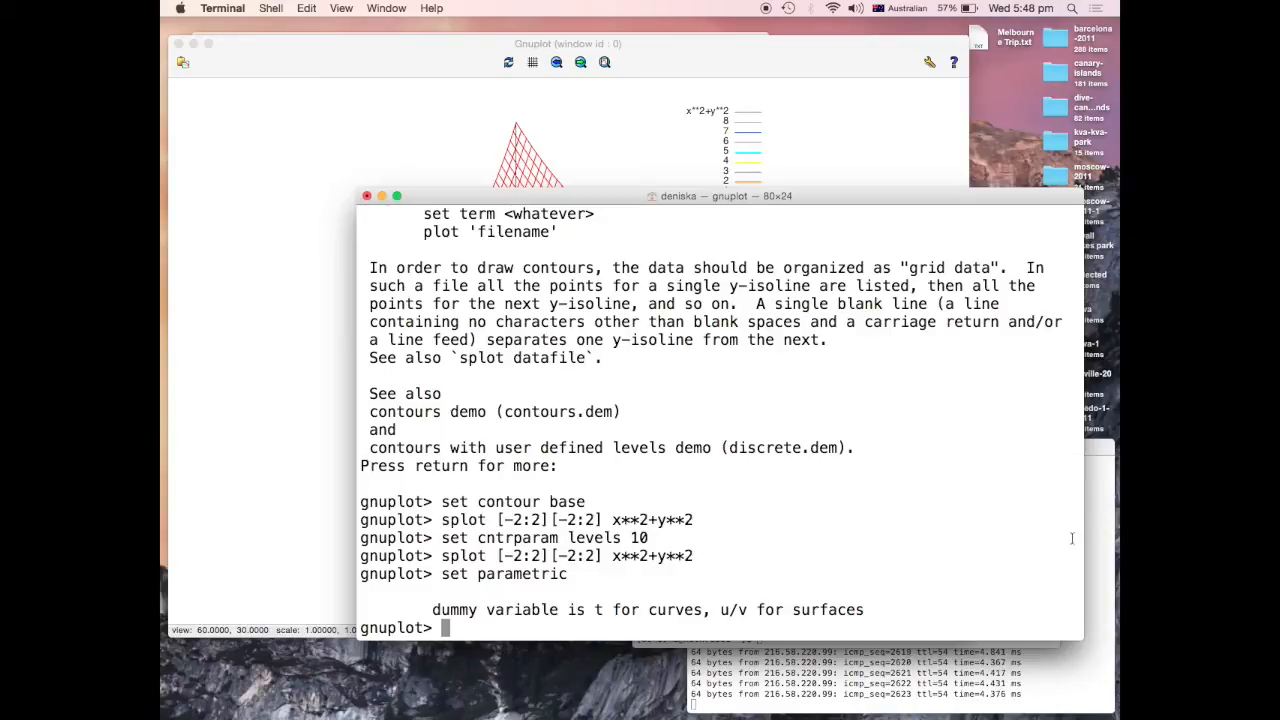
mouse_move(795, 598)
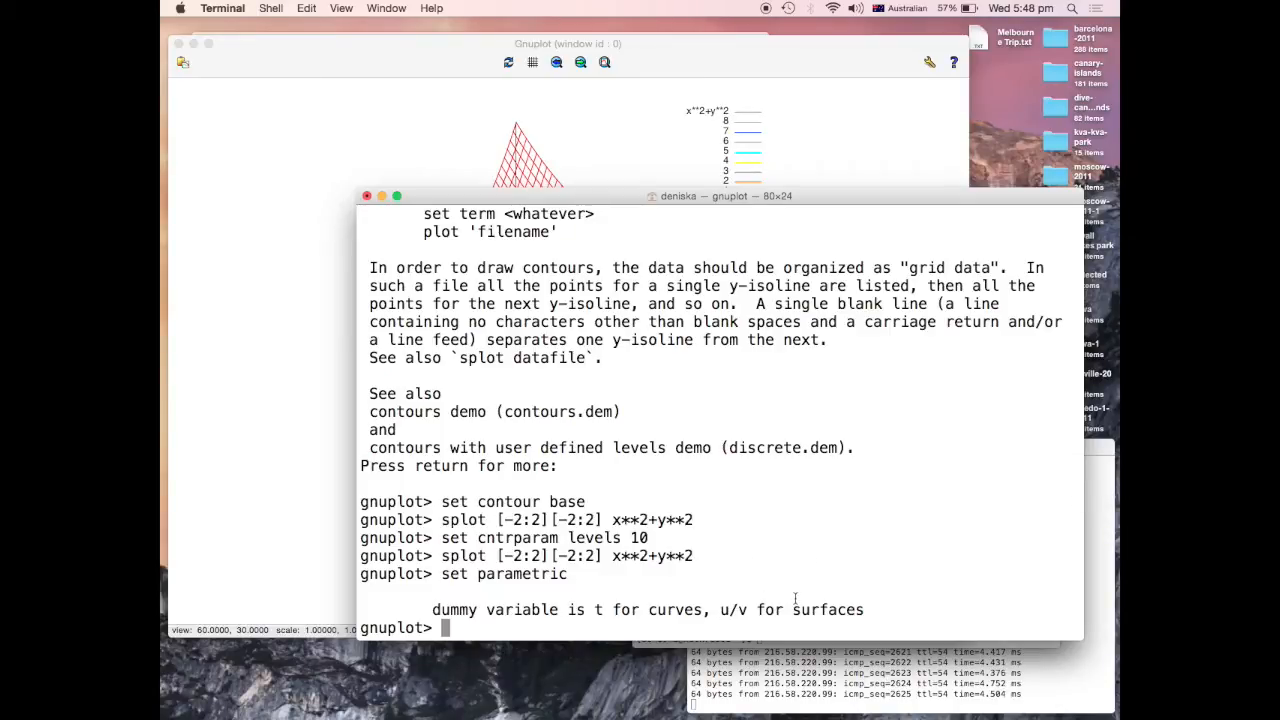
mouse_move(785, 527)
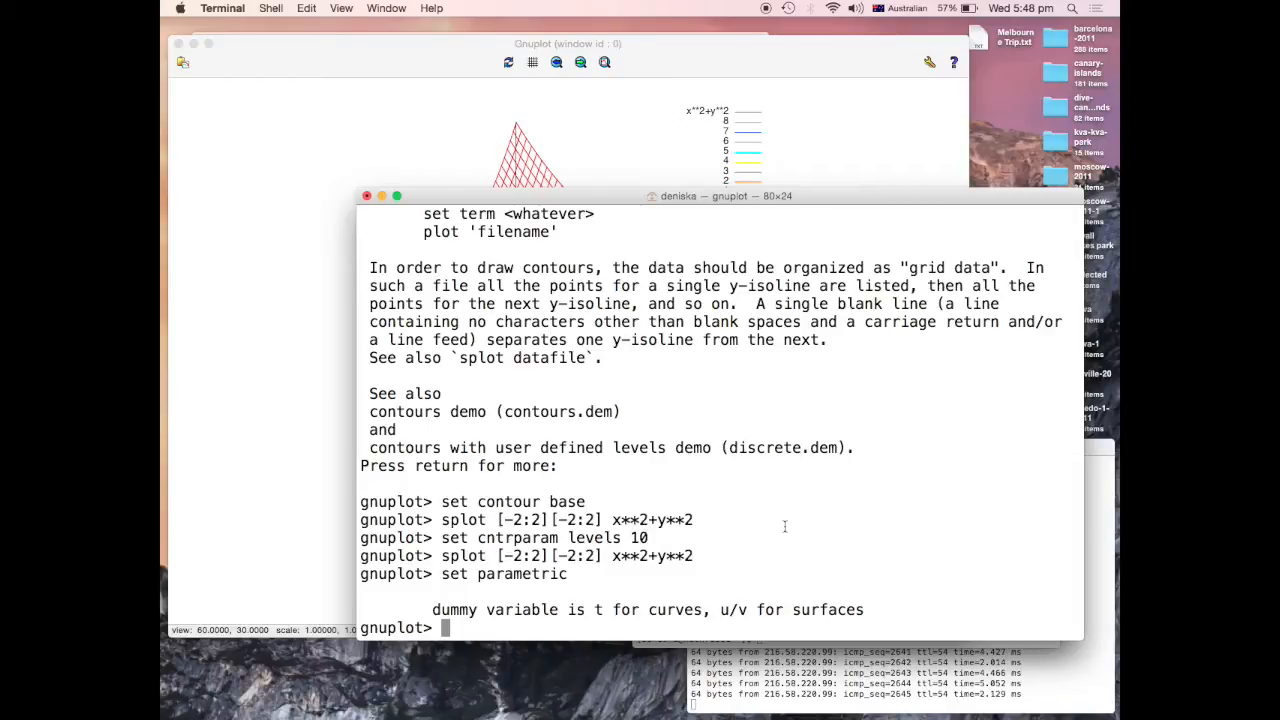
Plot u*cos(v), u*sin(v), u**2 with u in [0:2] and v in [-pi:pi]
text(splot [)
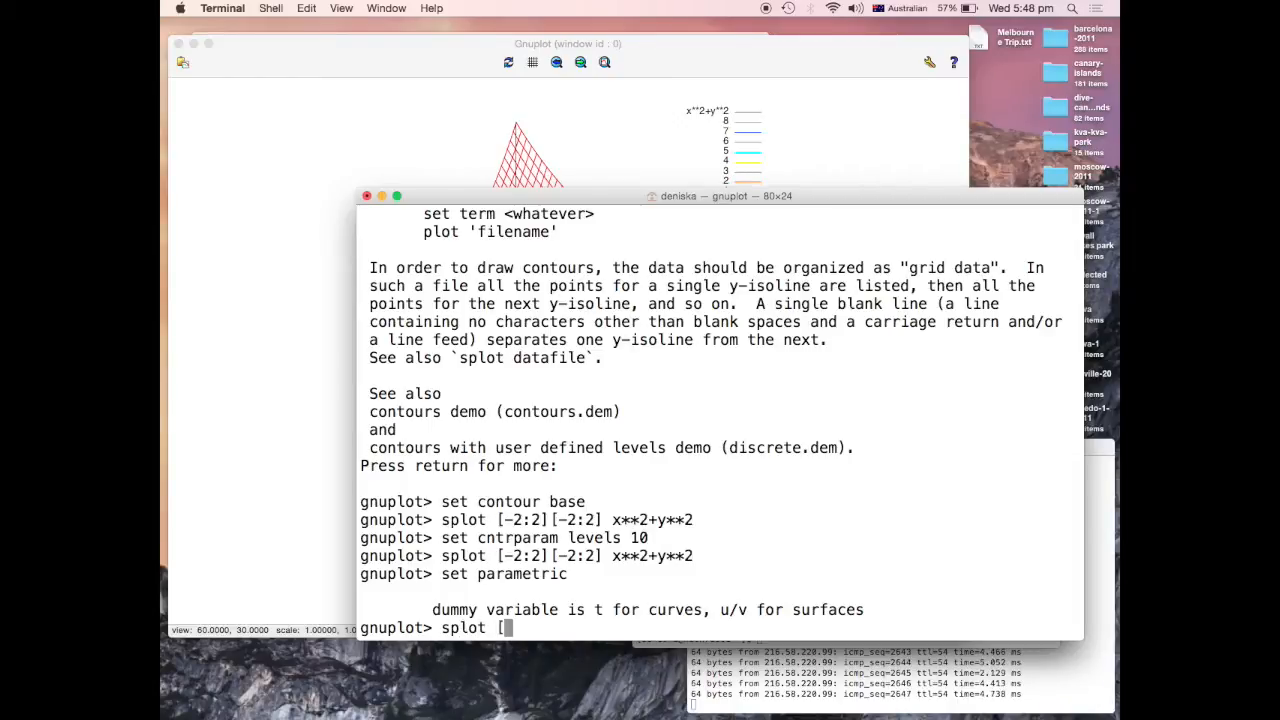
text(0, 2)
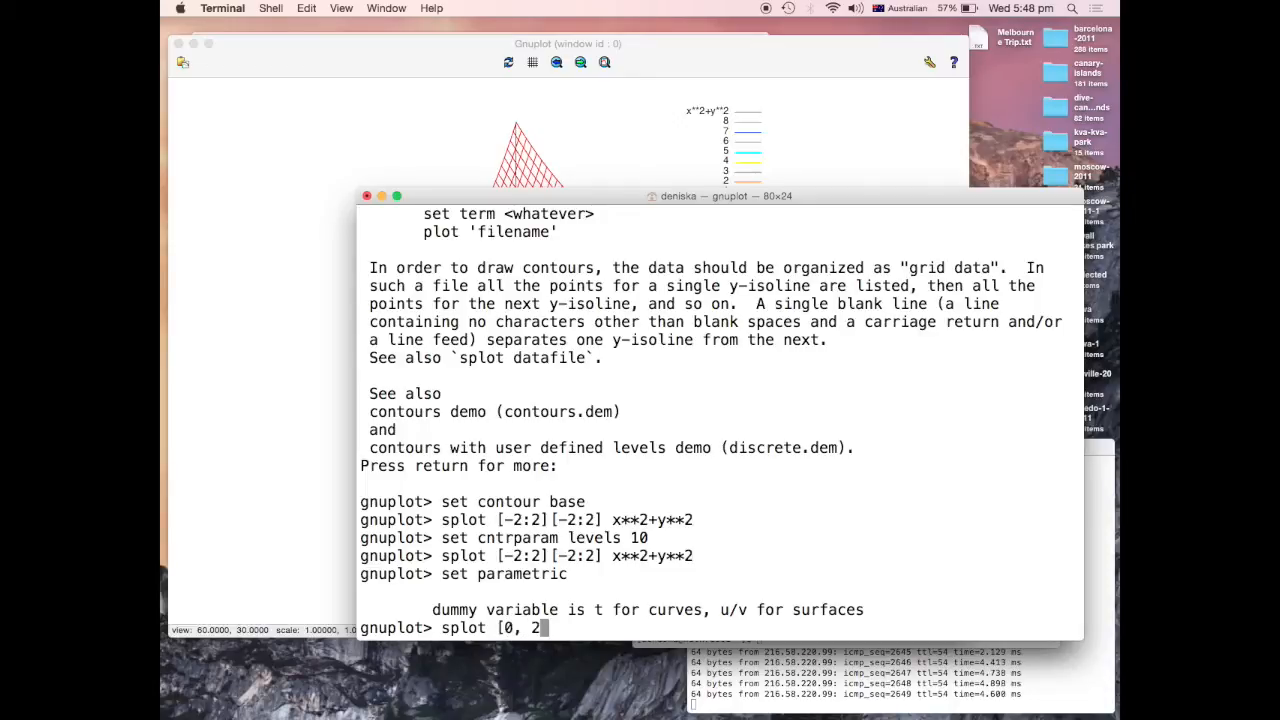
text(:2][)
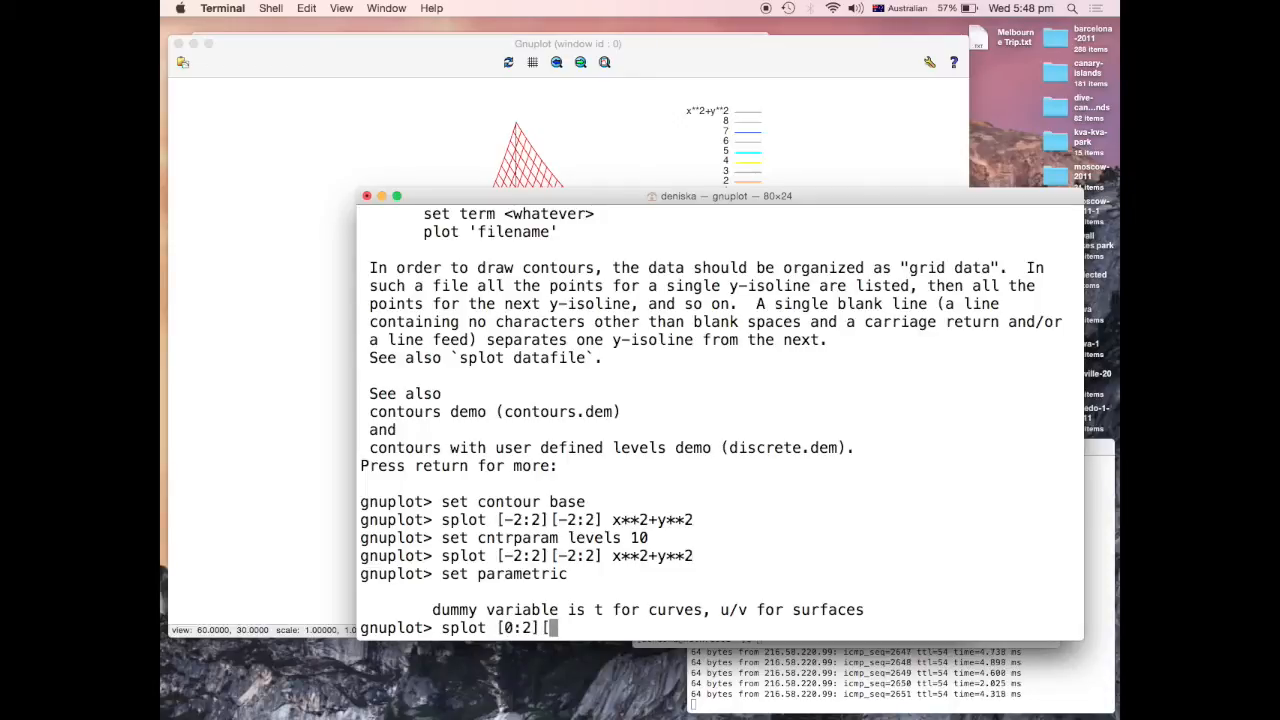
text(-pi,p)
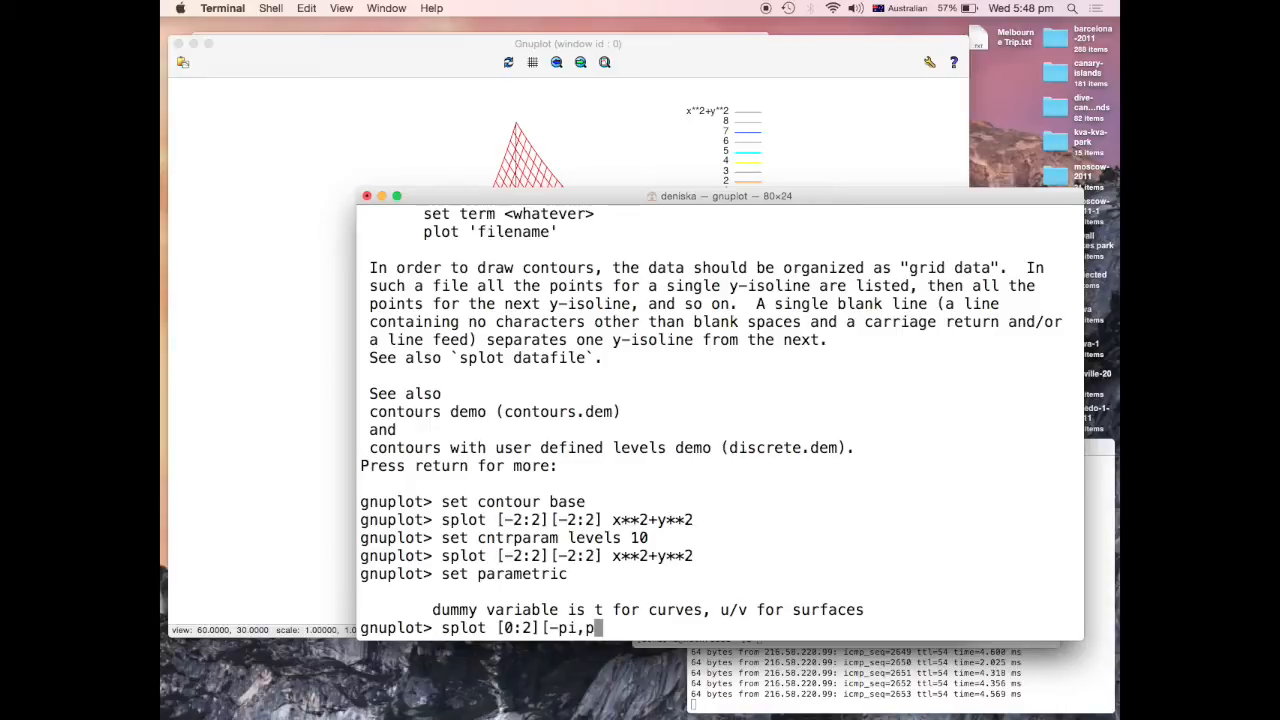
text(i:pi])
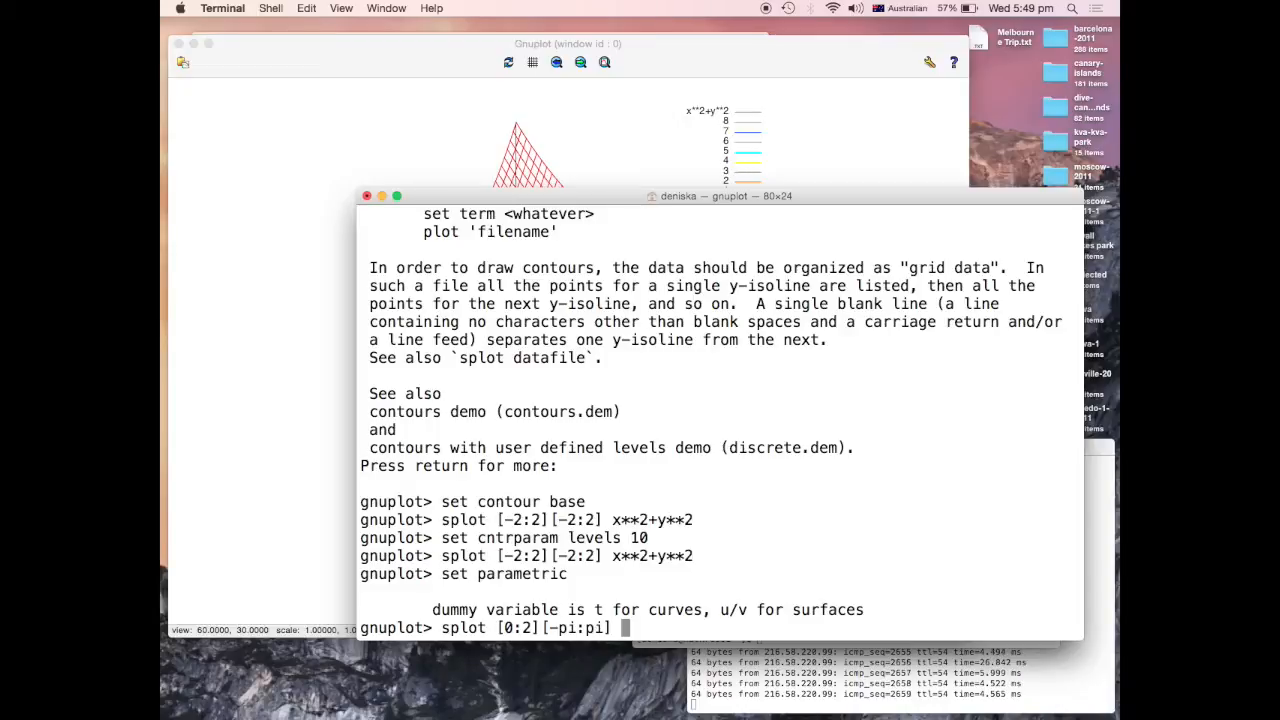
text(u*cos(v))
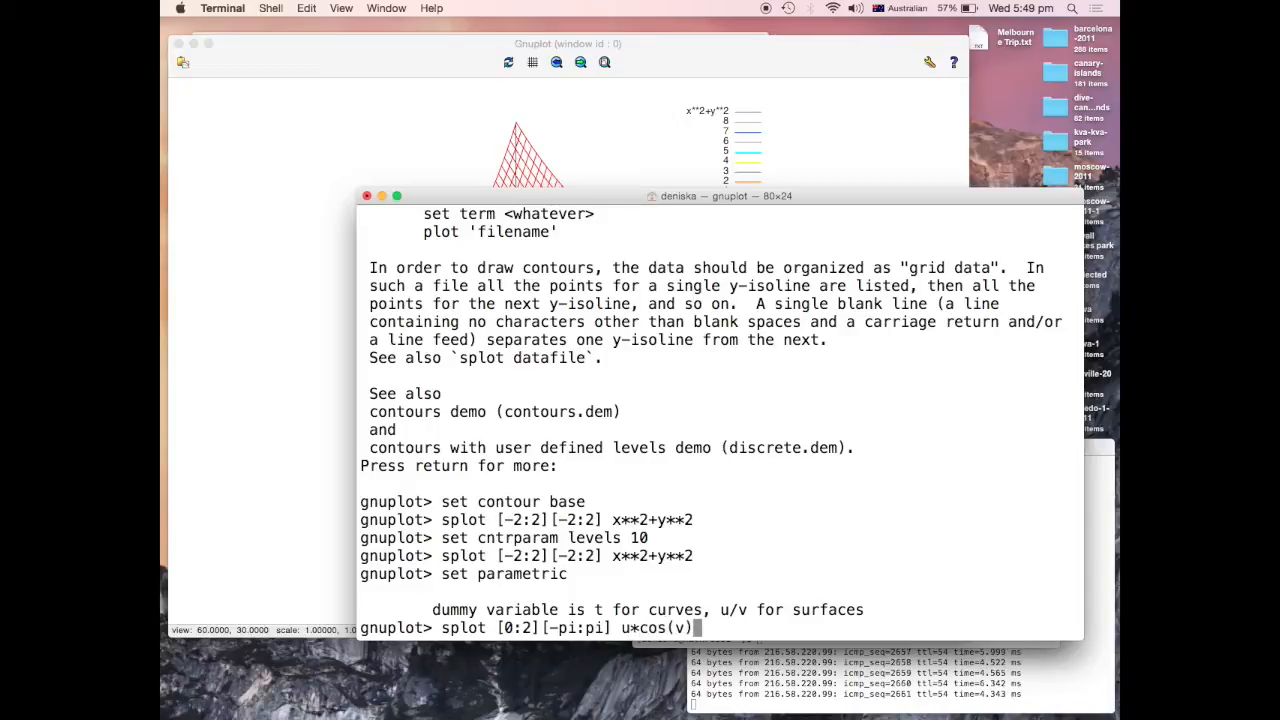
text(, u*)
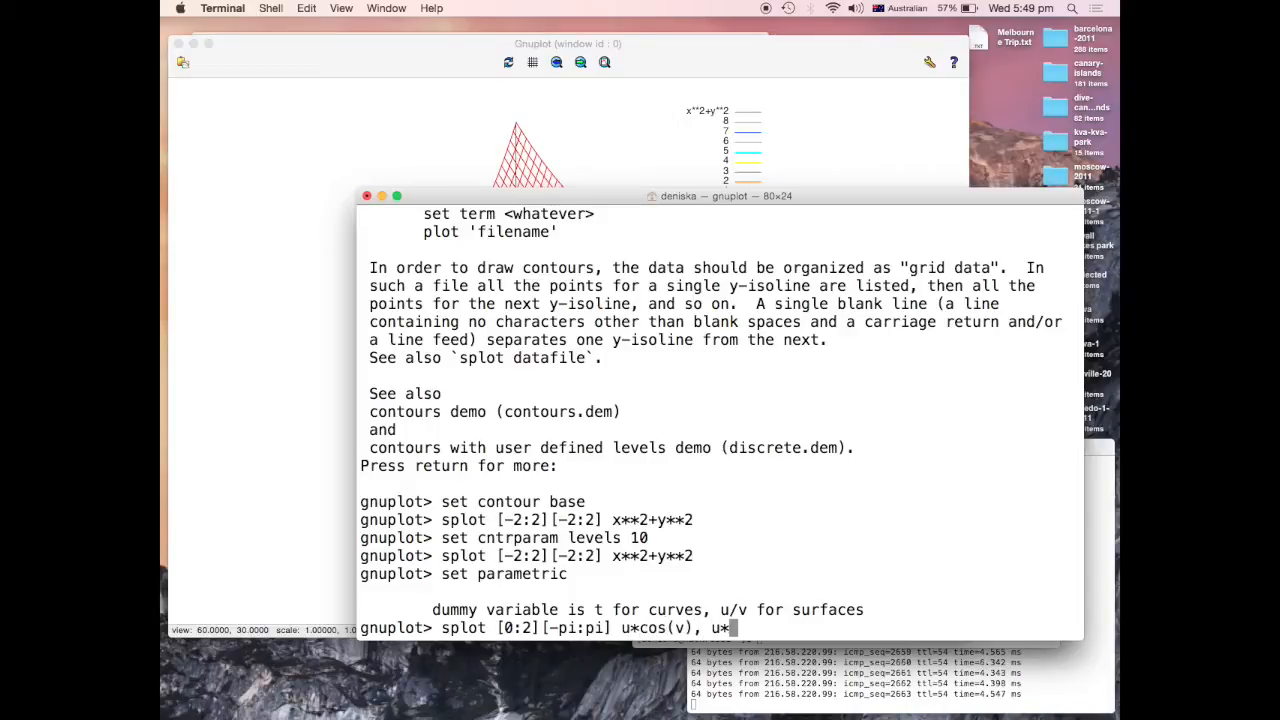
text(sin(v), u**@)
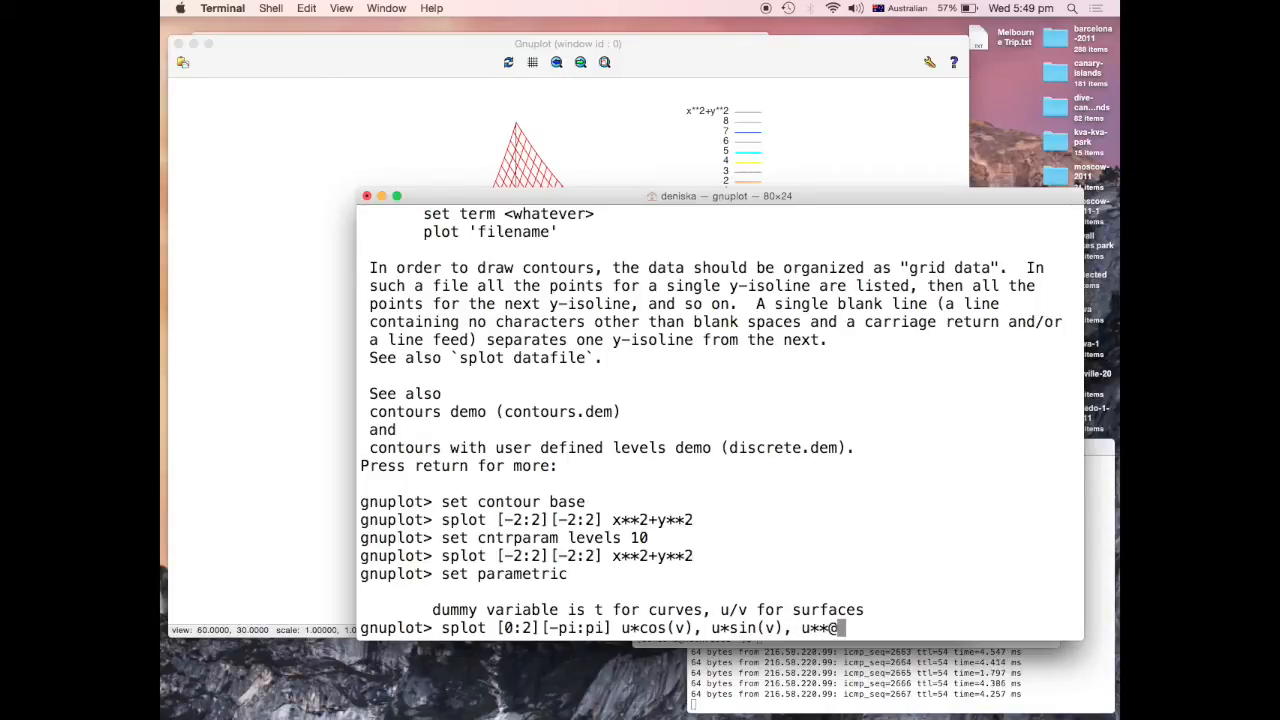
key(Return)
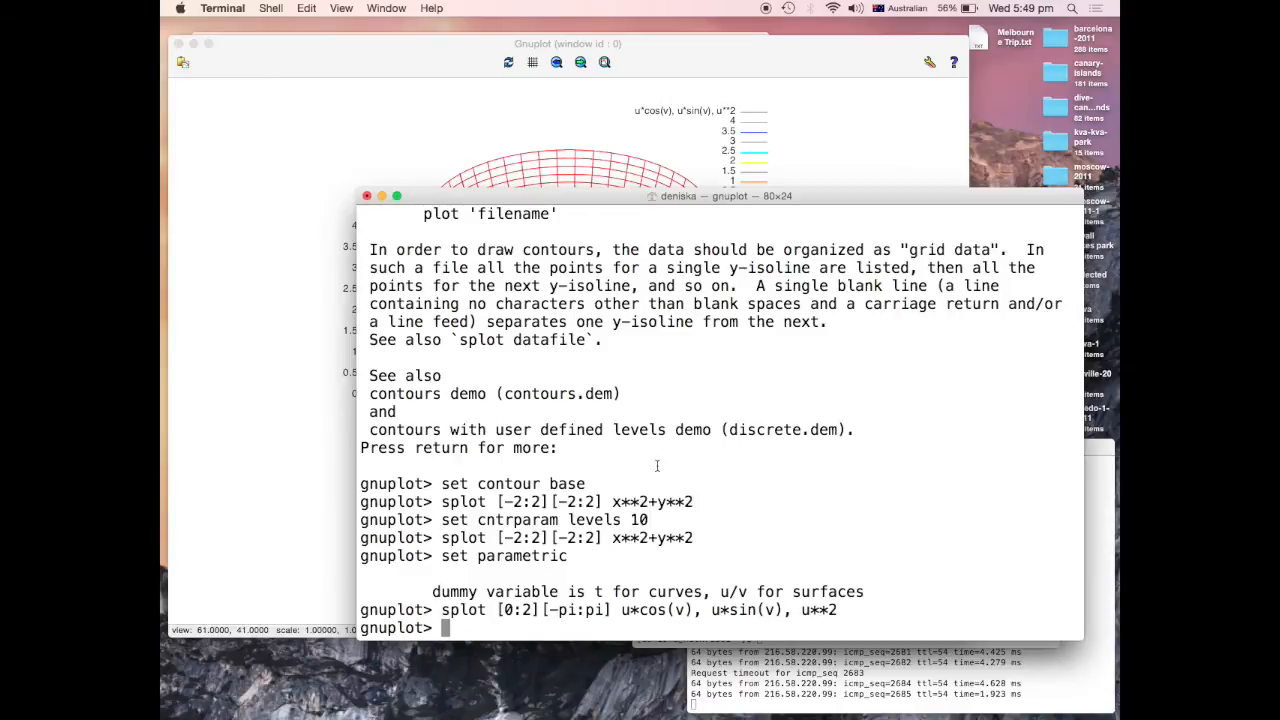
Set contours on both surface and base, then rotate the plot to inspect them
text(set cntrparam levels 10)
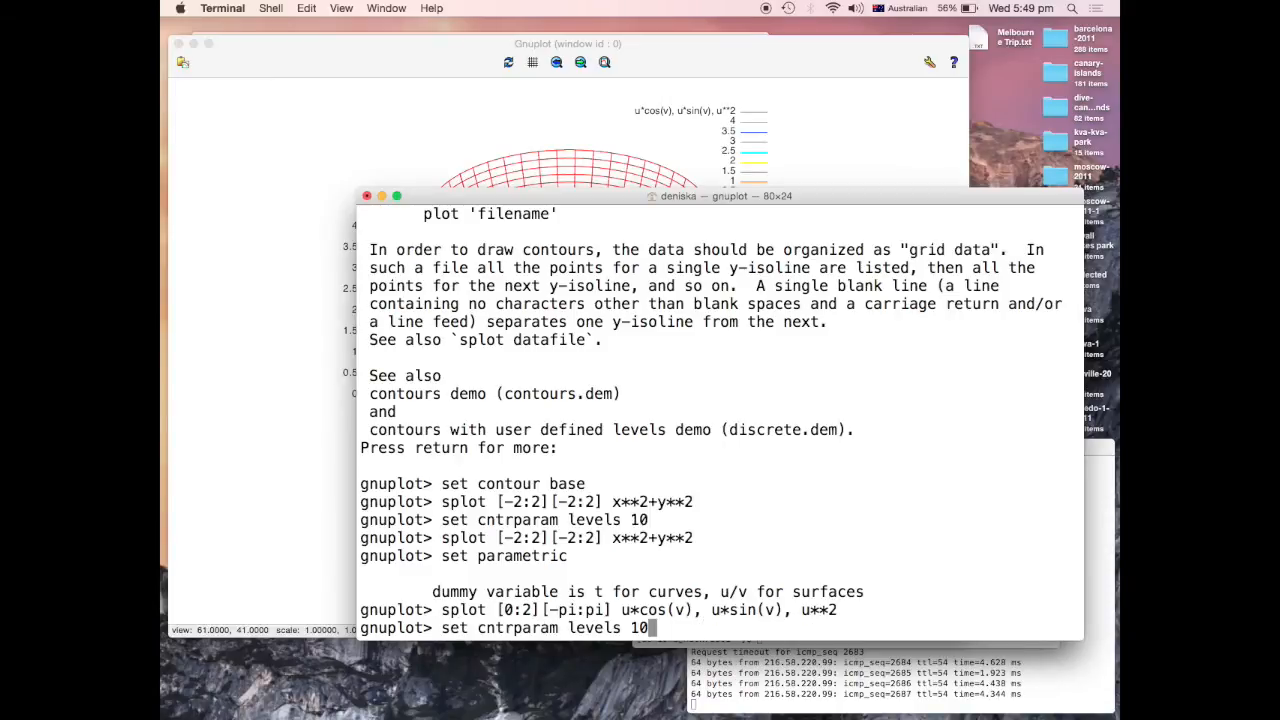
text(set contour both)
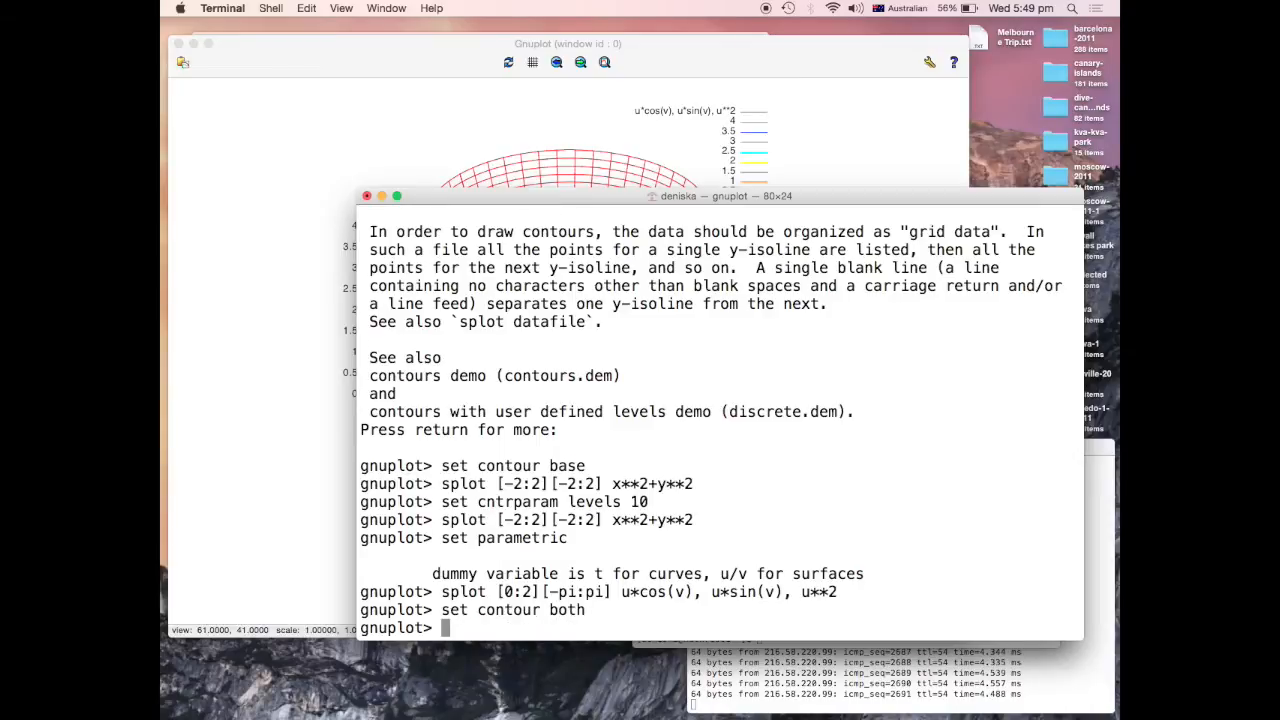
key(Return)
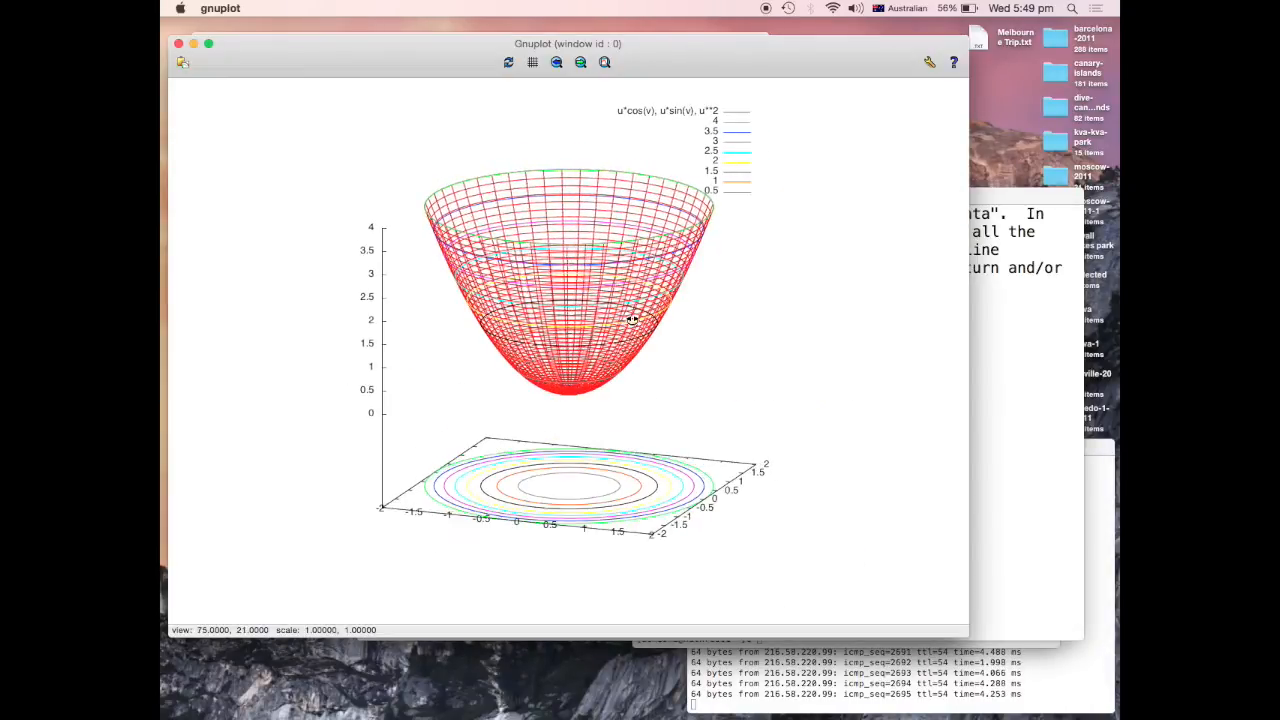
drag(600, 300, 620, 310)
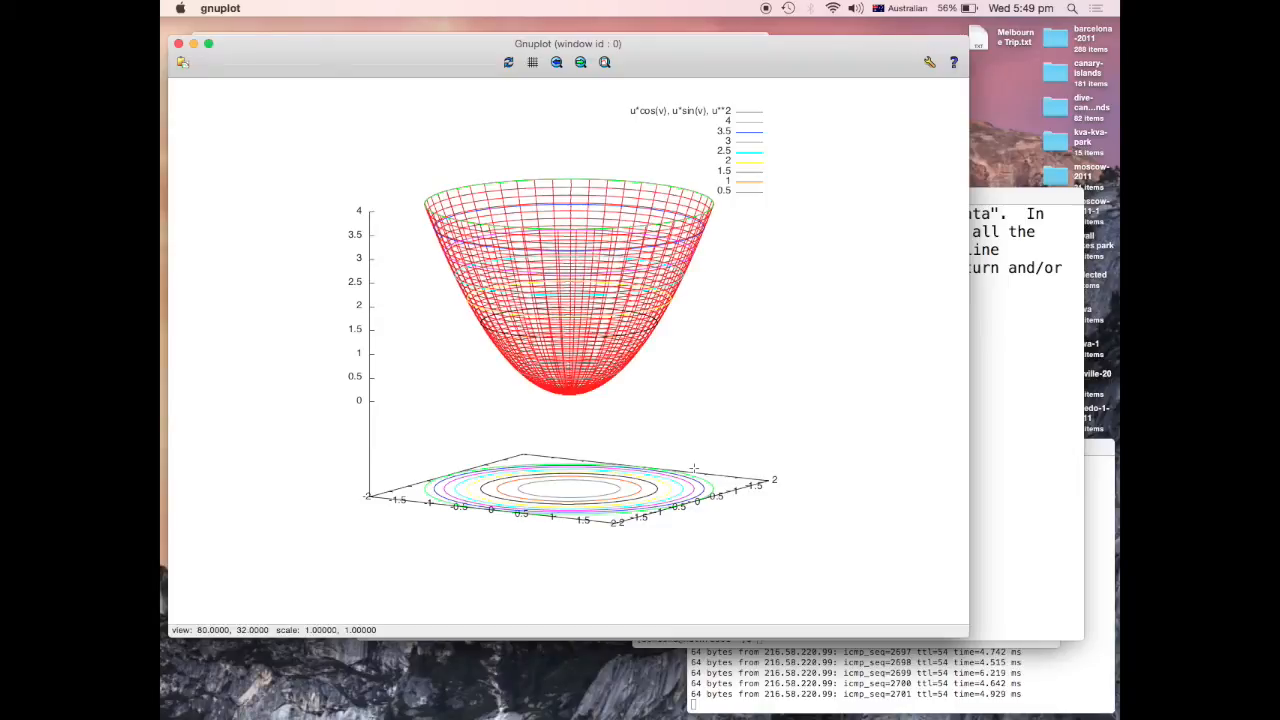
mouse_move(760, 431)
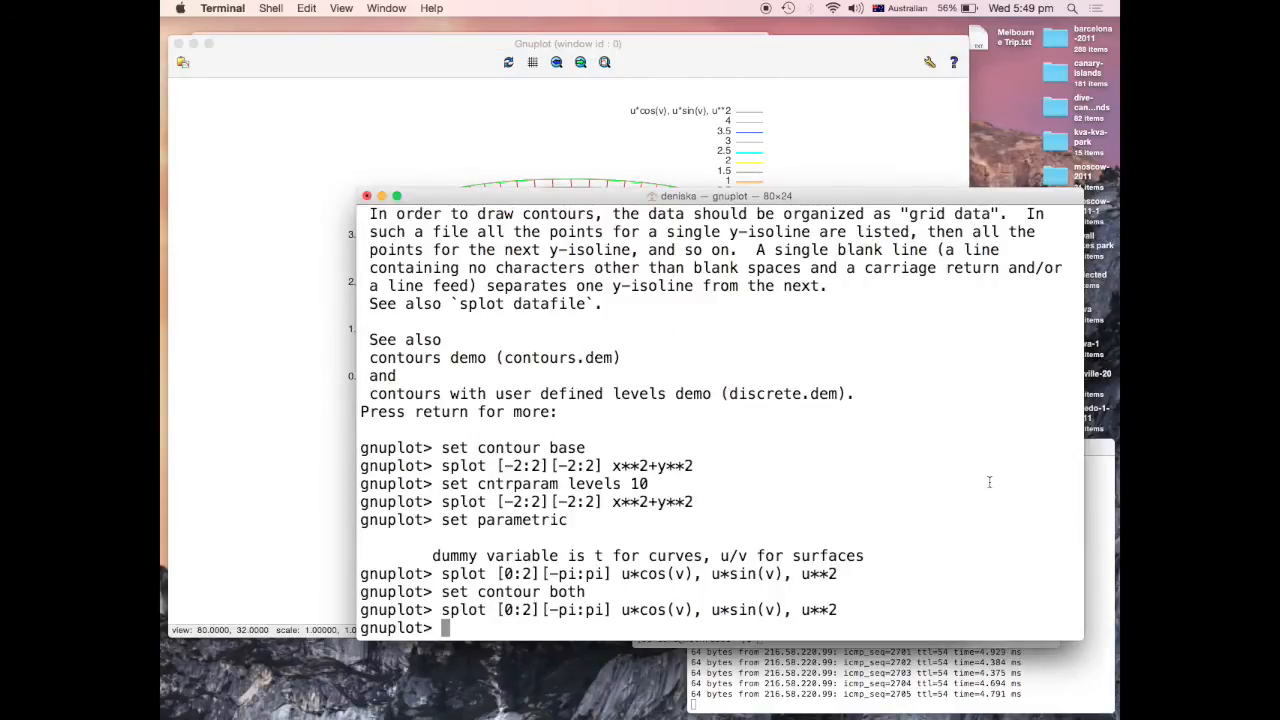
Plot only the quarter piece with v in [0:pi/2] and rotate the view
text(splot [0:2][-pi:pi] u*cos(v), u*sin(v), u**2)
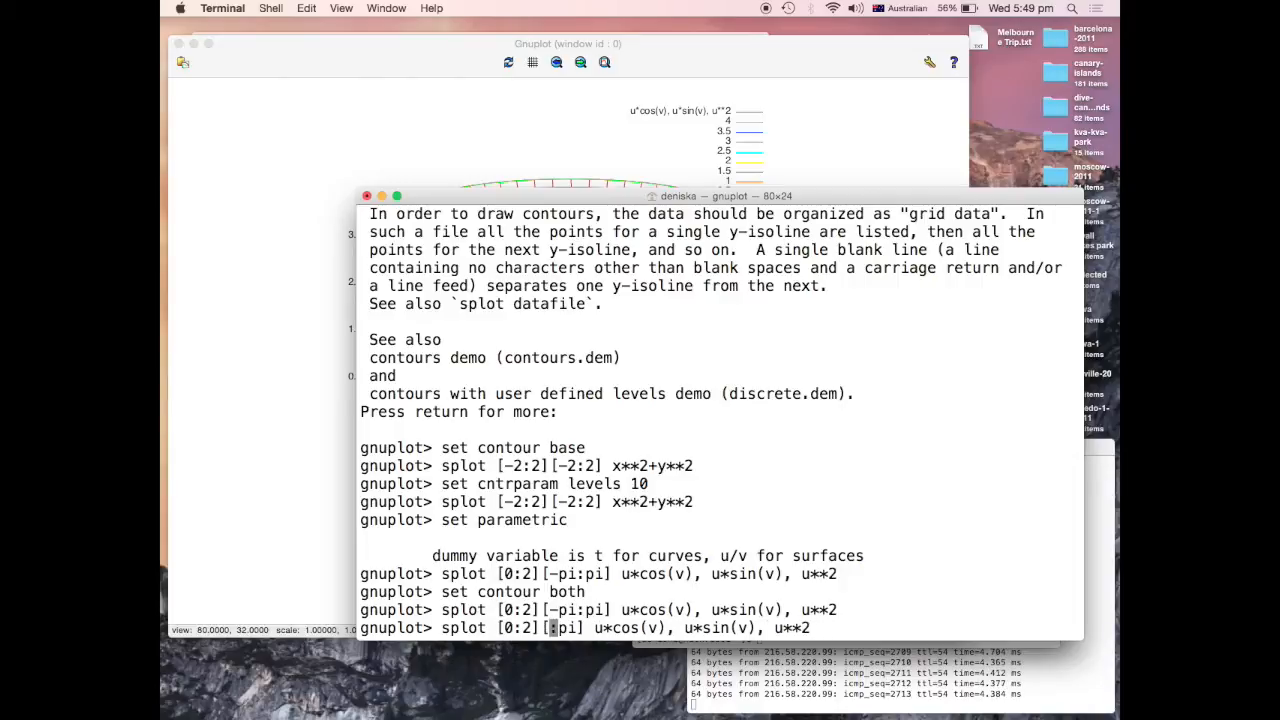
text(0:pi/2)
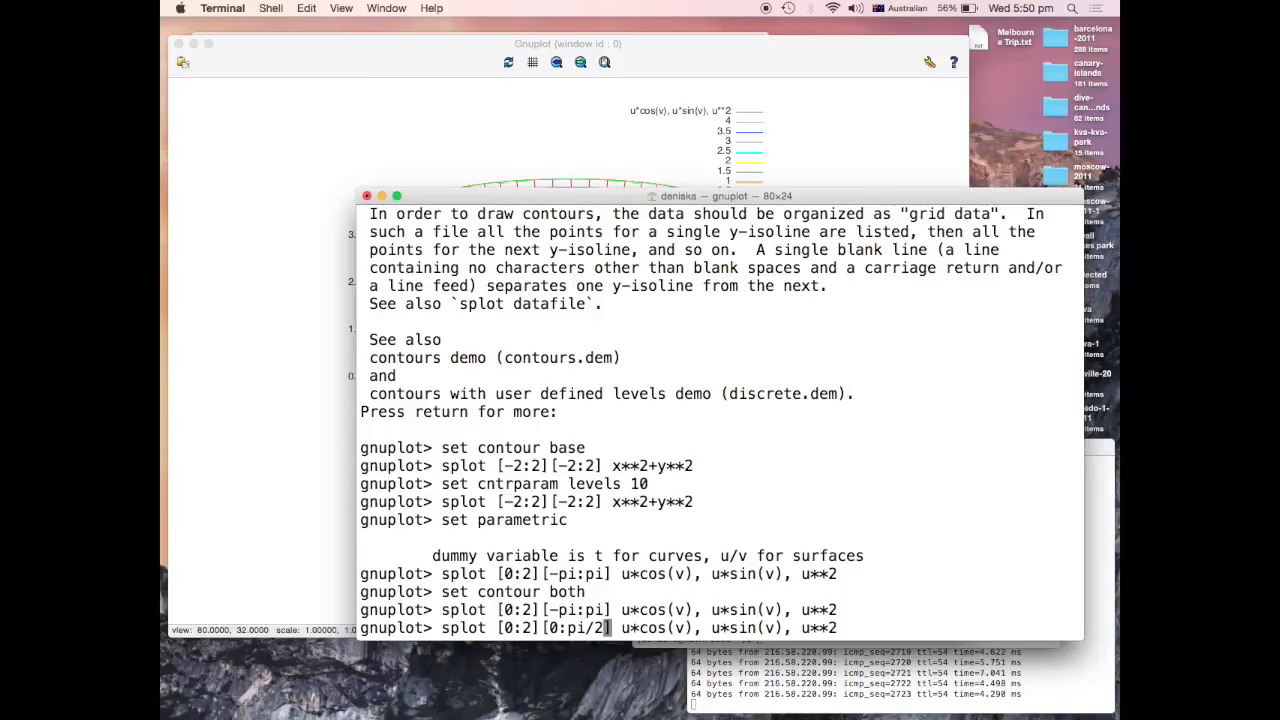
key(return)
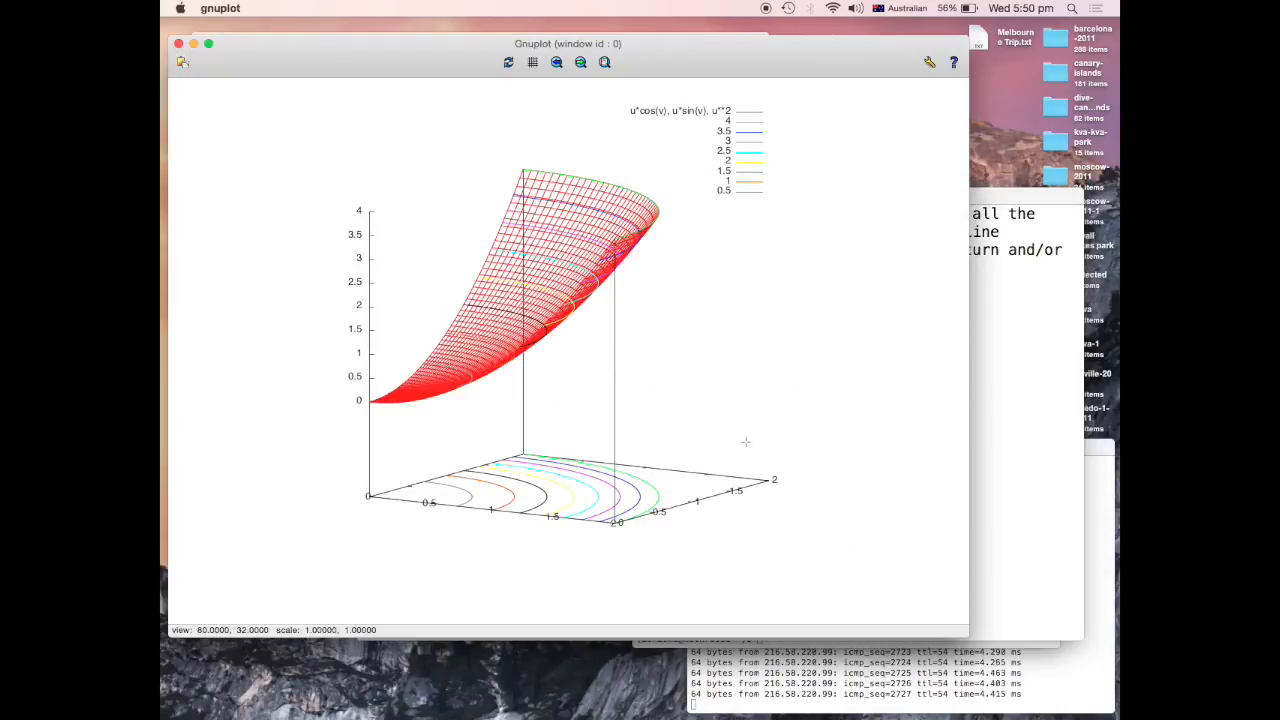
mouse_move(532, 386)
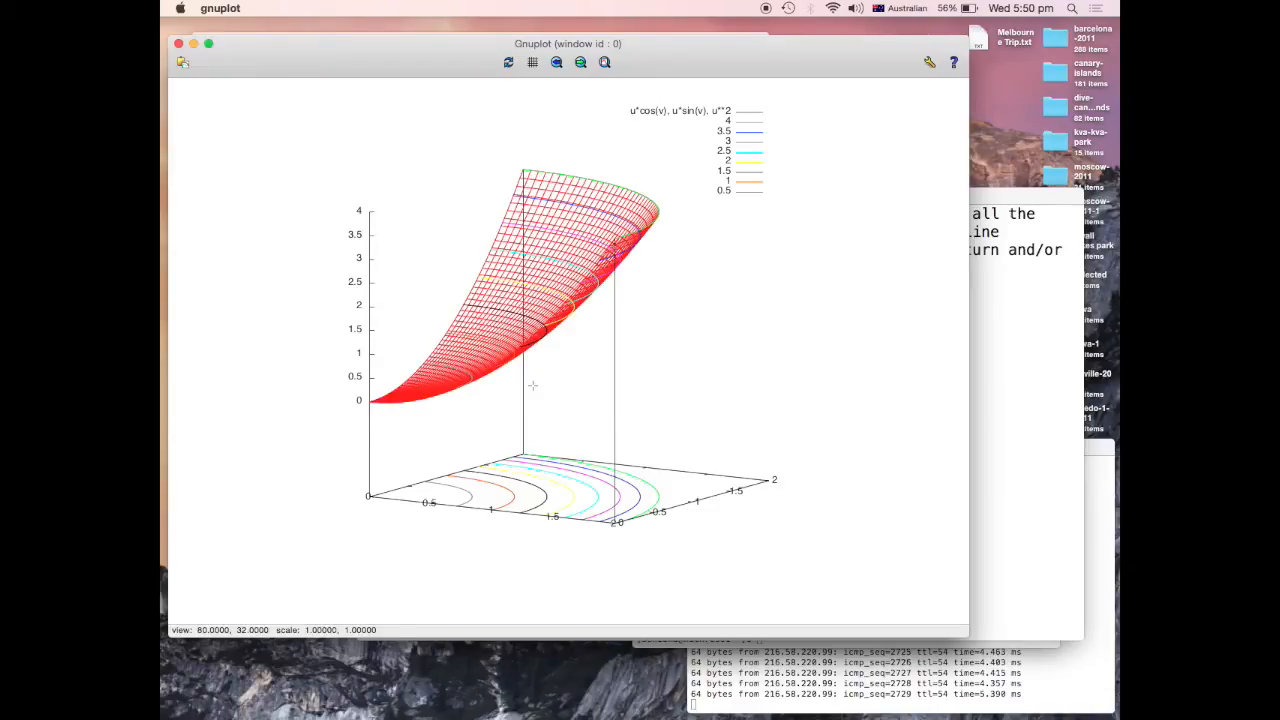
drag(530, 385, 465, 312)
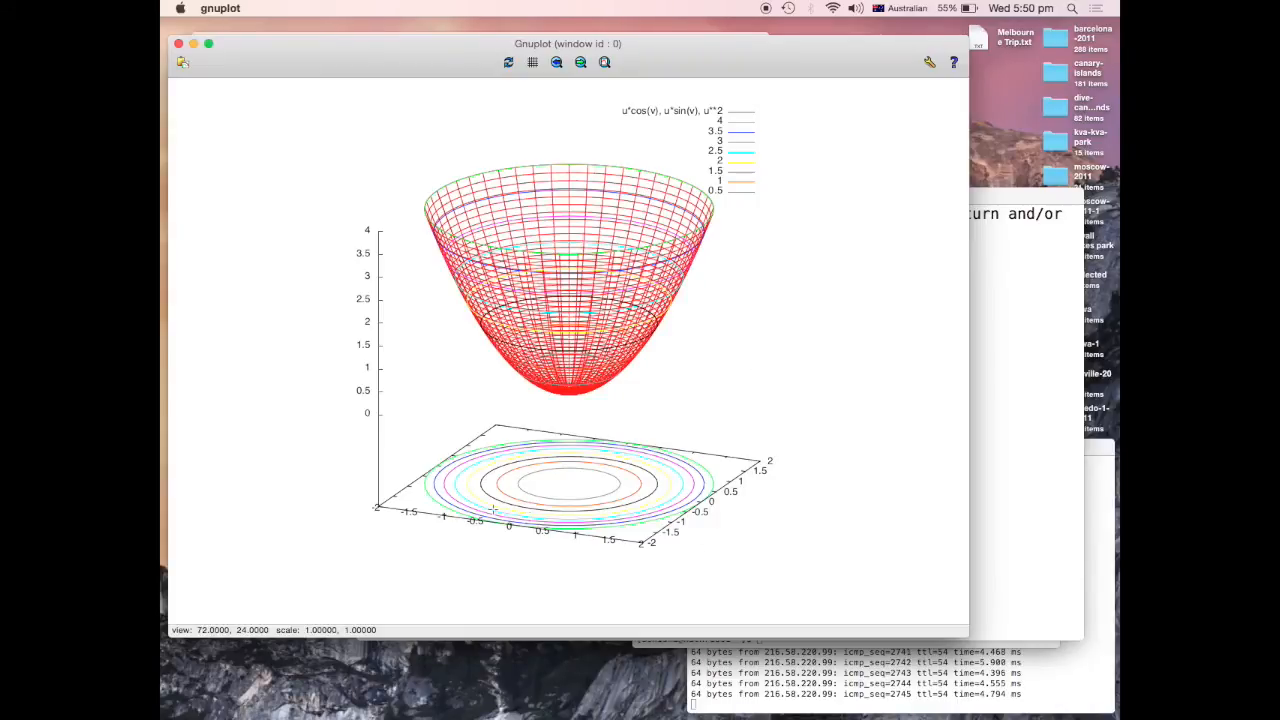
mouse_move(627, 557)
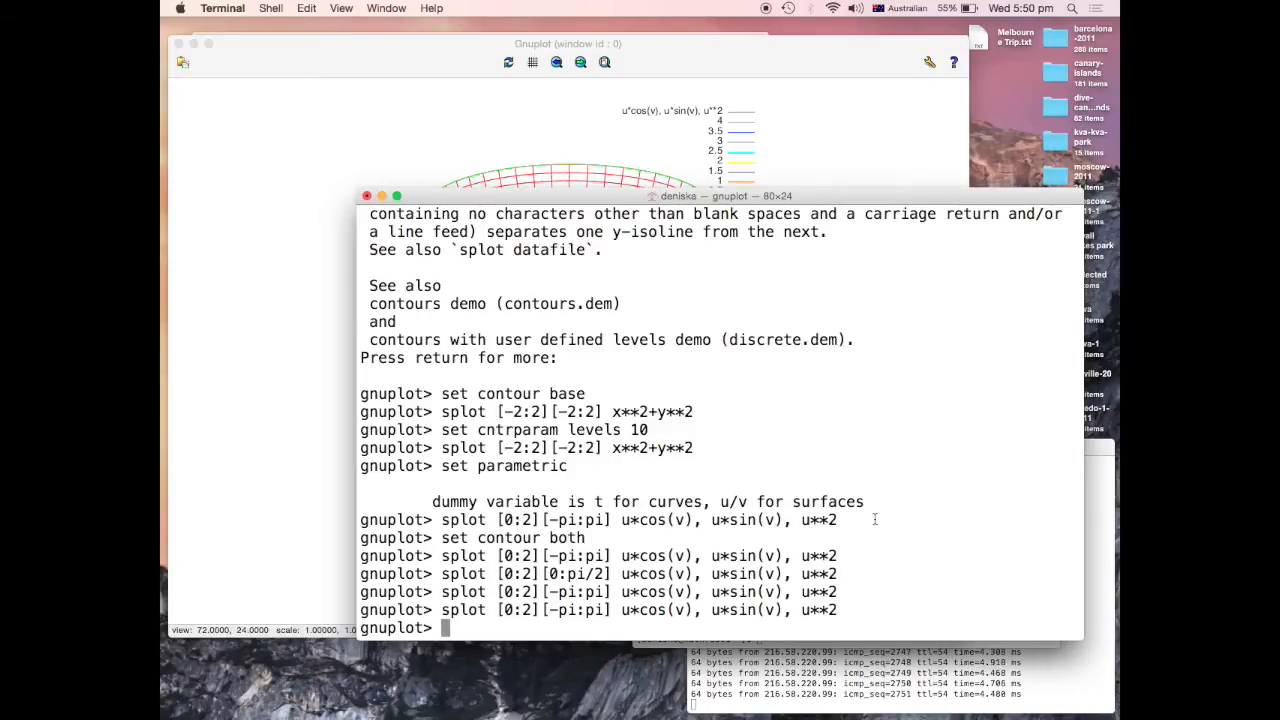
Fix xrange and yrange to [-2:2] and replot the v [0:pi/2] quarter
text(set xrange)
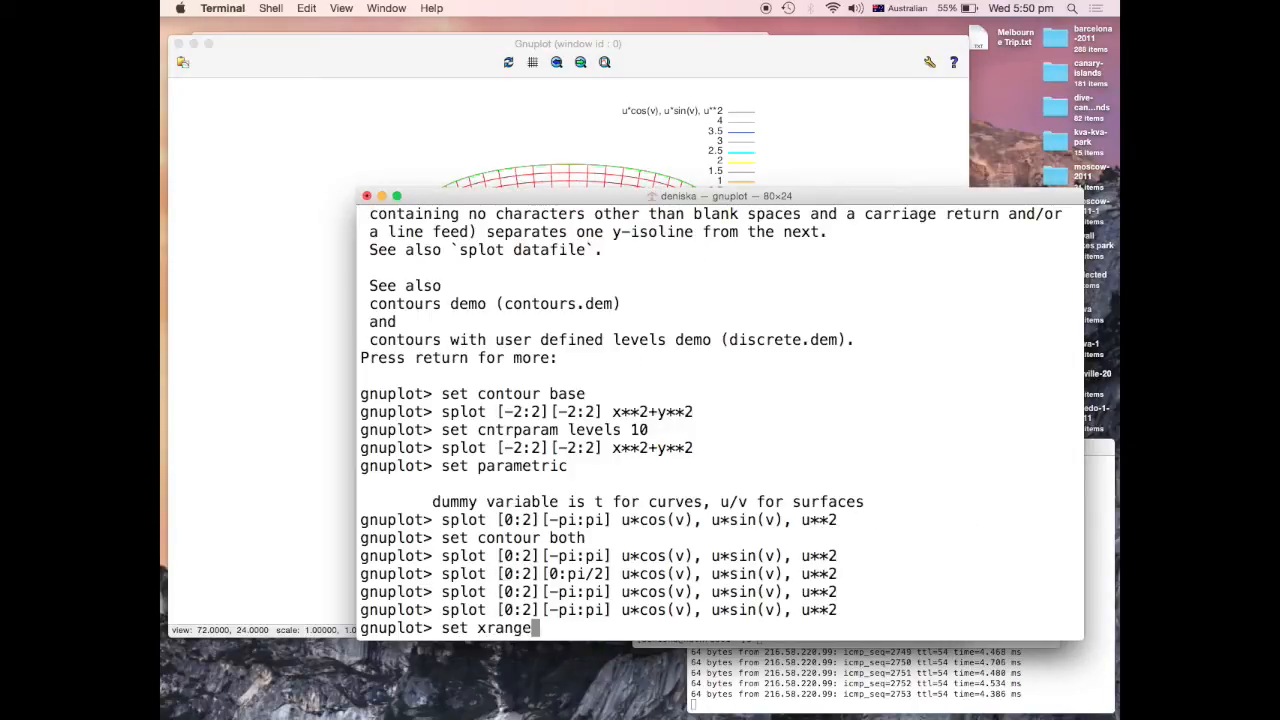
text([-2)
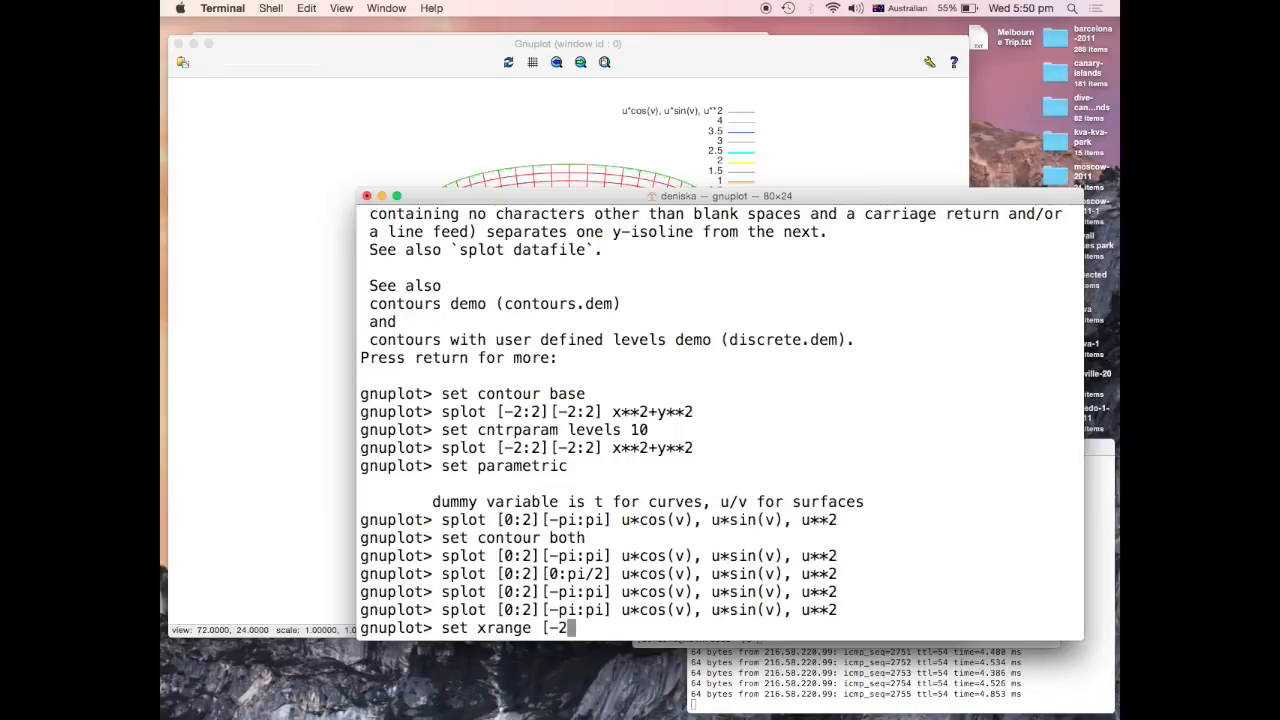
key(Return)
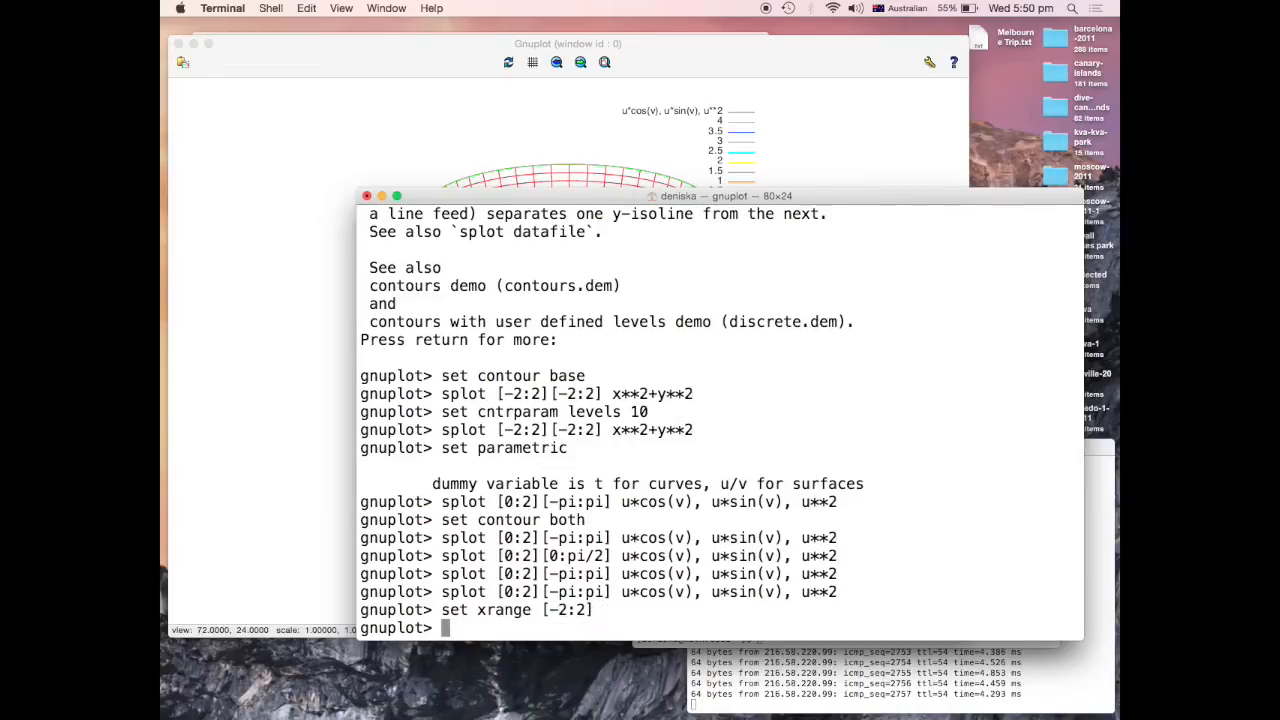
text(set xrange [-2:2])
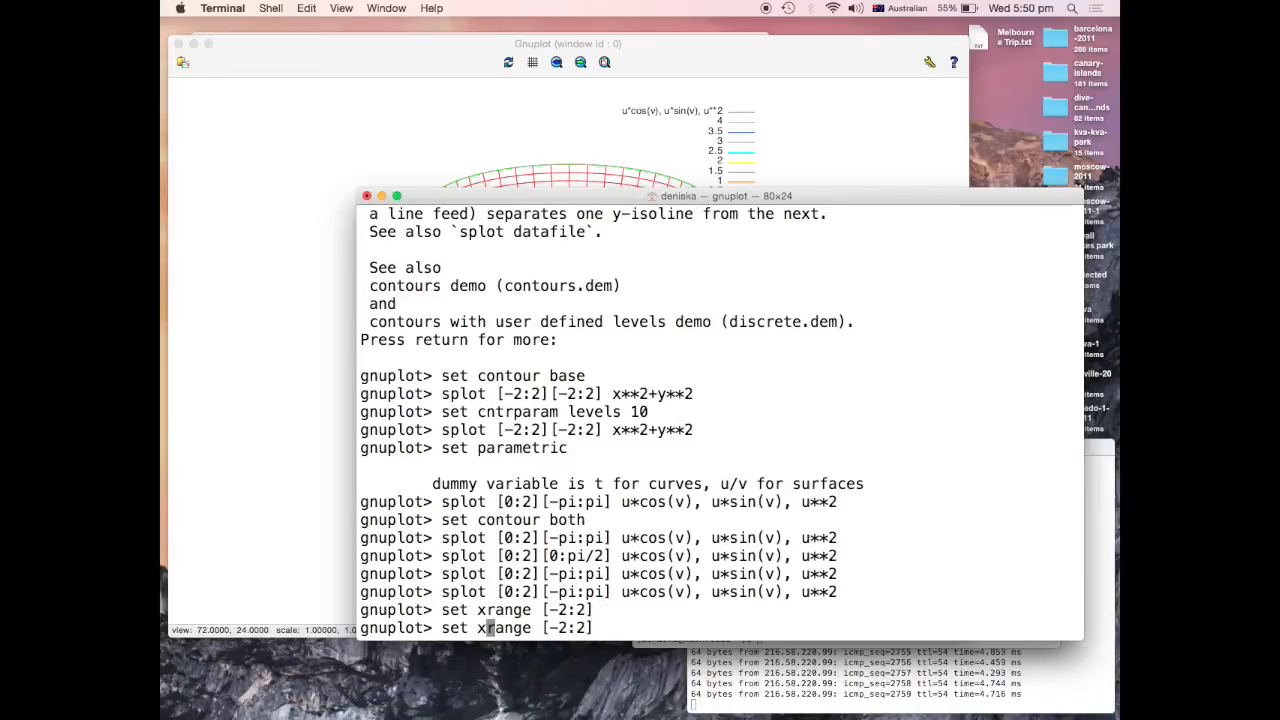
key(Return)
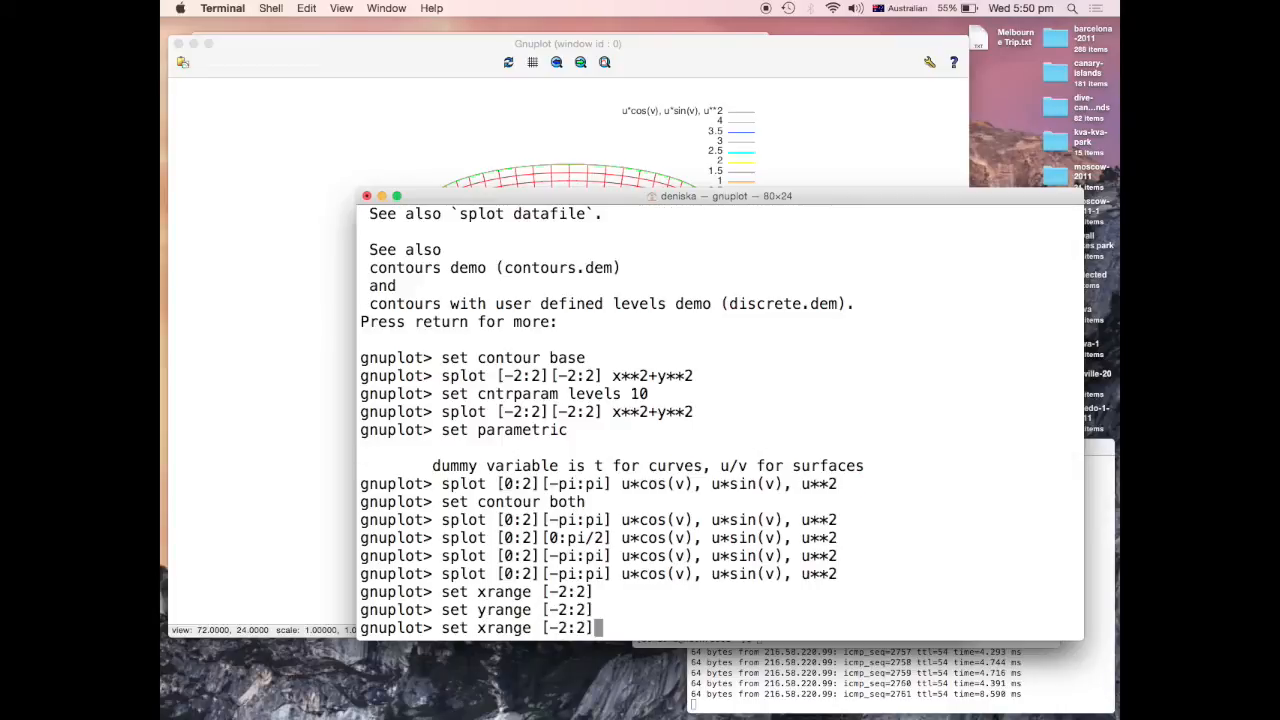
text(splot [0:2][0:pi/2] u*cos(v), u*sin(v), u**2)
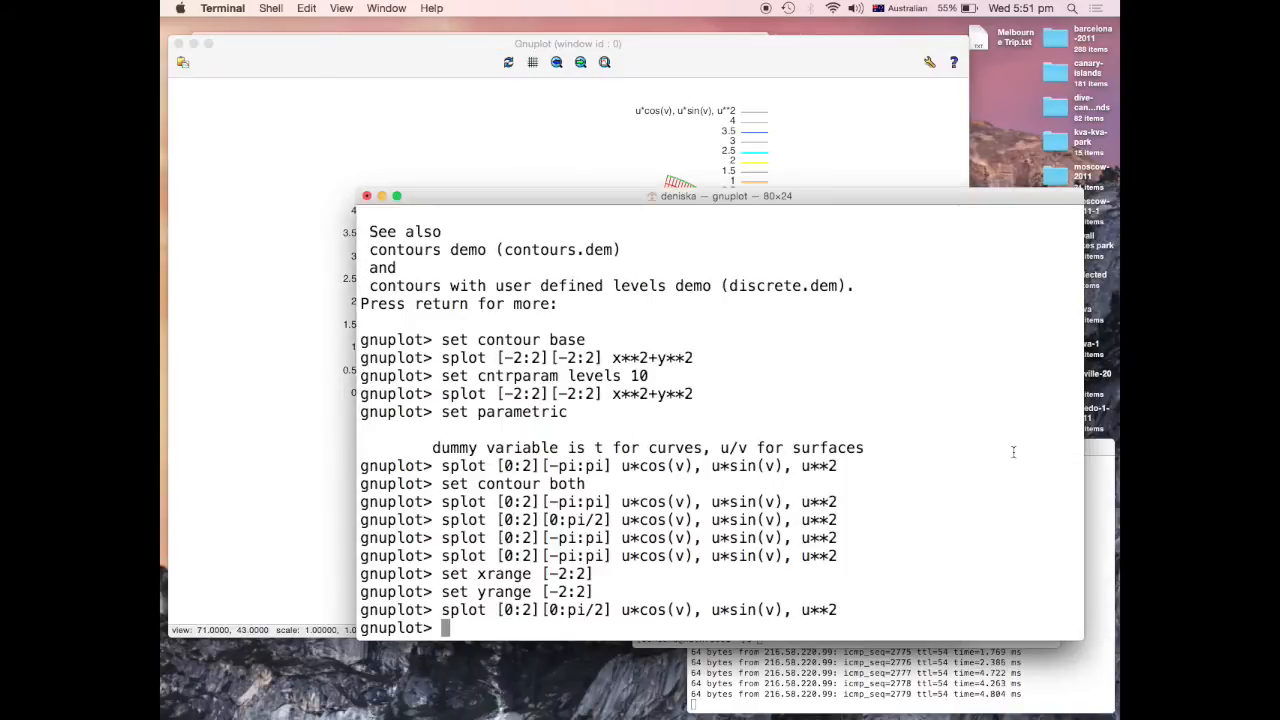
Add the opposite quarter u*cos(v+pi), u*sin(v+pi), u**2 and rotate the view
text(splot [0:2][0:pi/2] u*cos(v), u*sin(v), u**2)
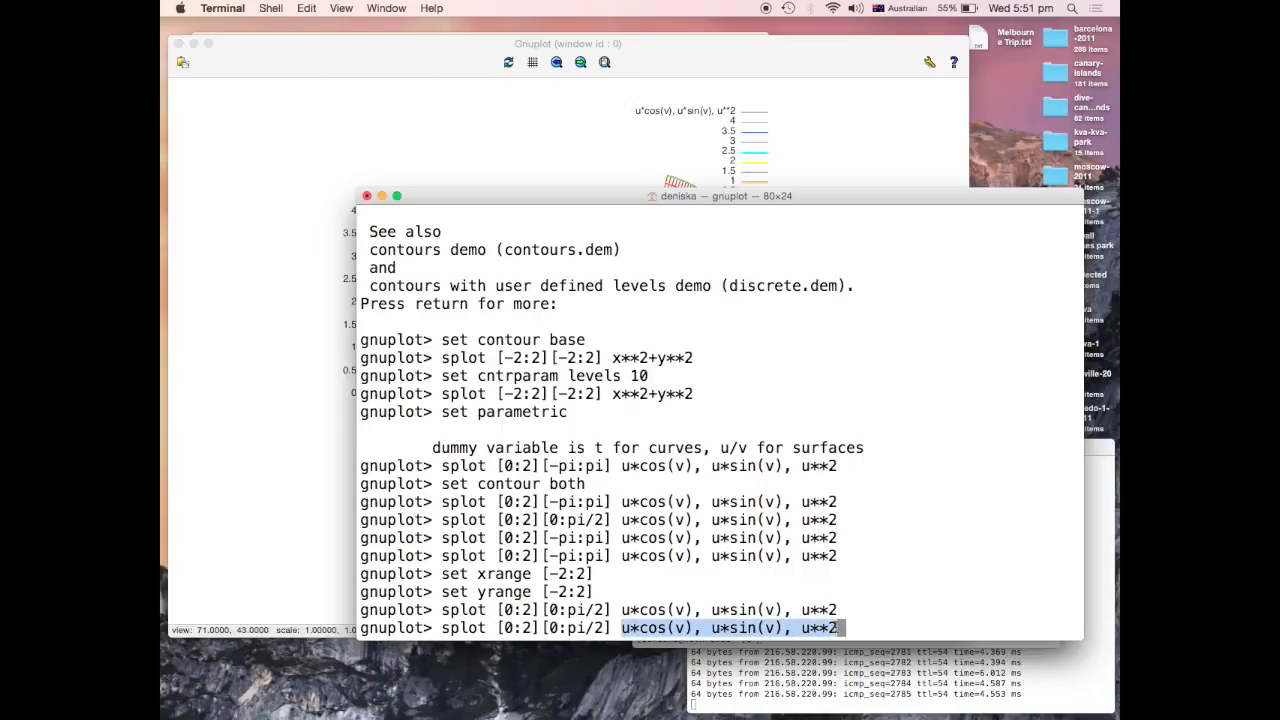
text(,)
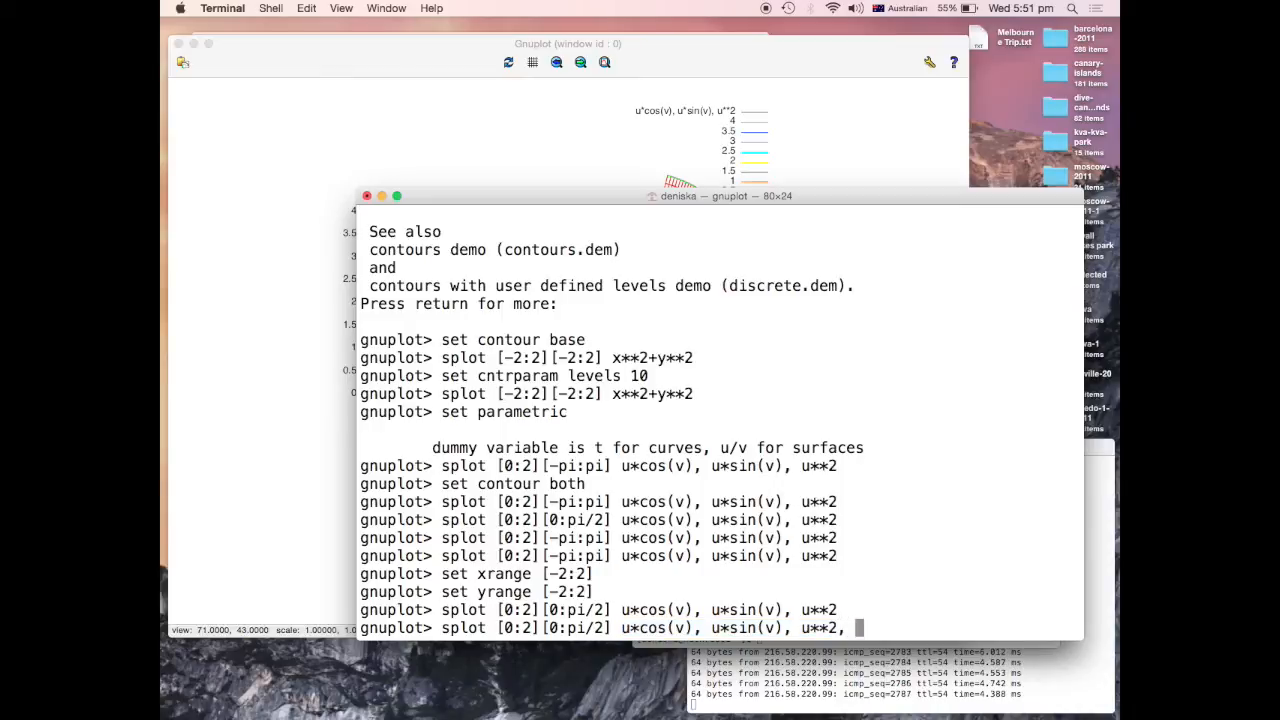
text(u*cos(v), u*sin(v), u**2)
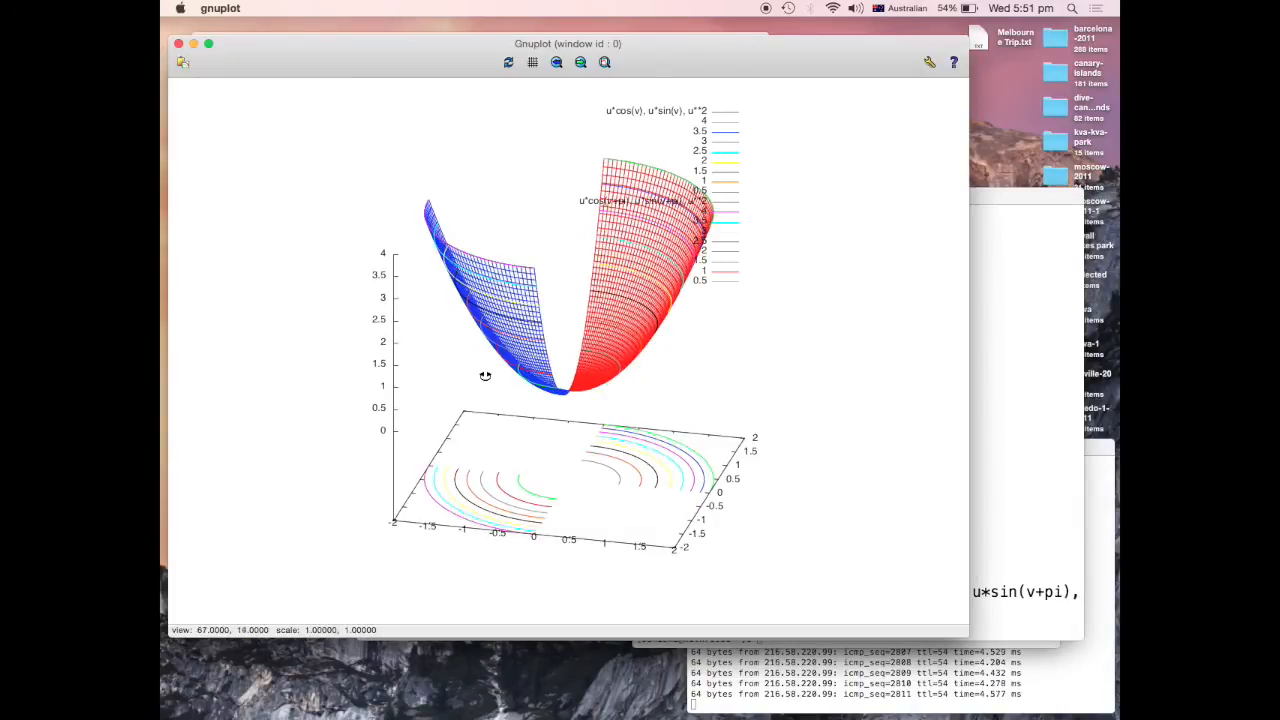
drag(485, 375, 485, 378)
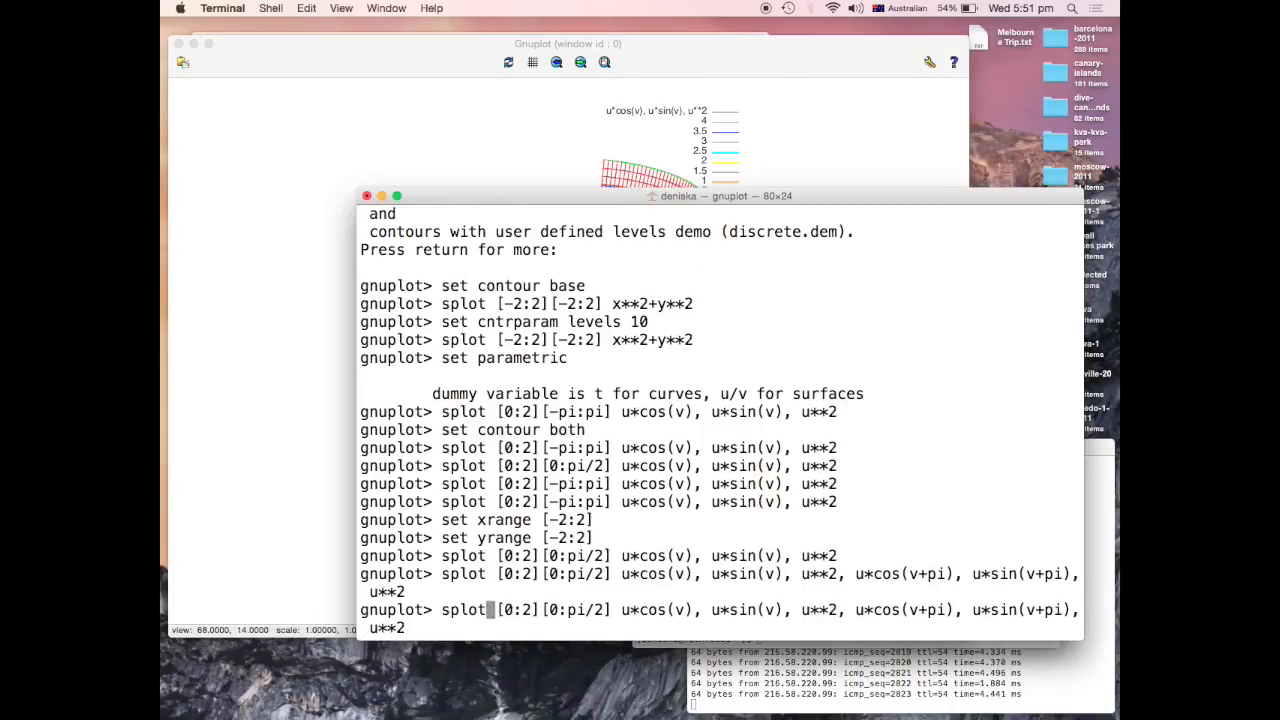
text(1)
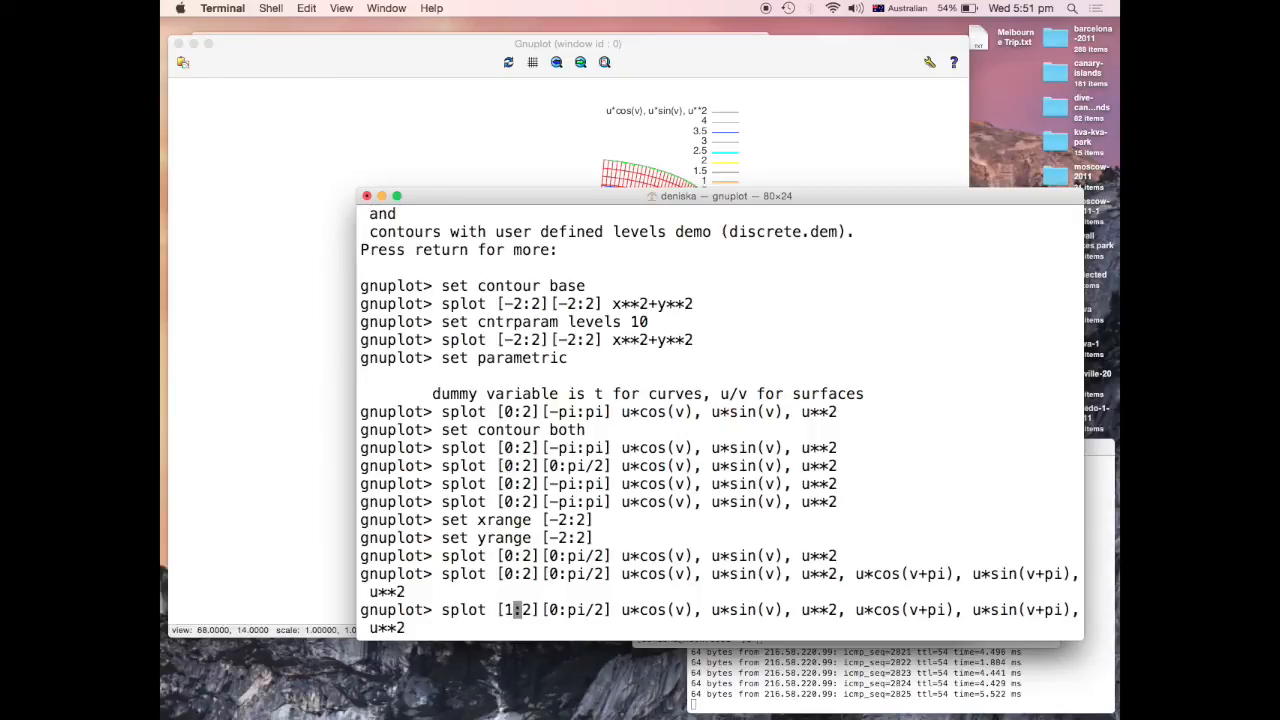